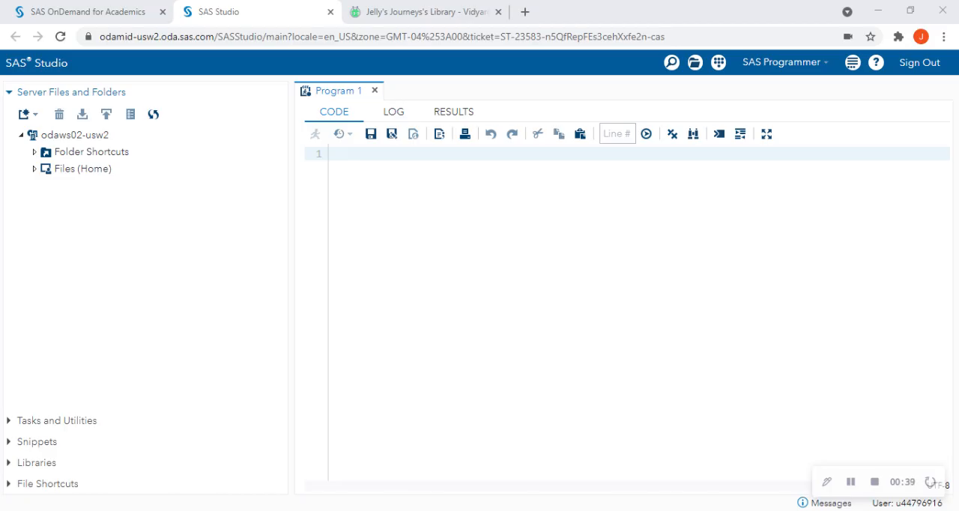
mouse_move(375, 69)
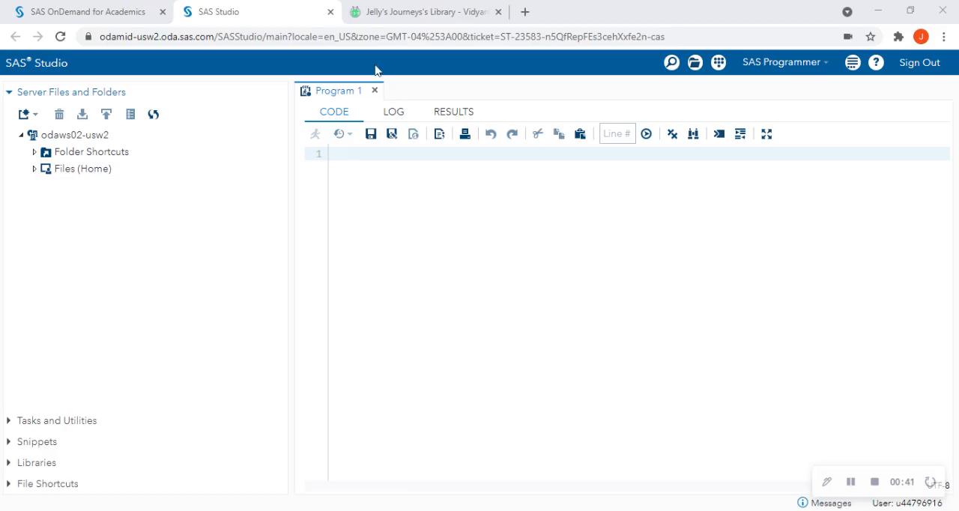
Switch to the SAS OnDemand for Academics browser tab to show the Dashboard.
click(90, 12)
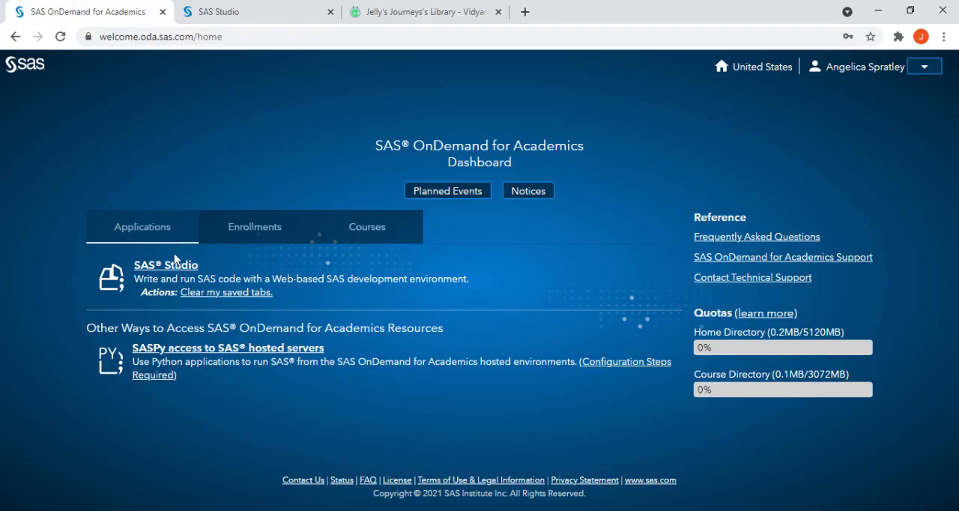
mouse_move(186, 279)
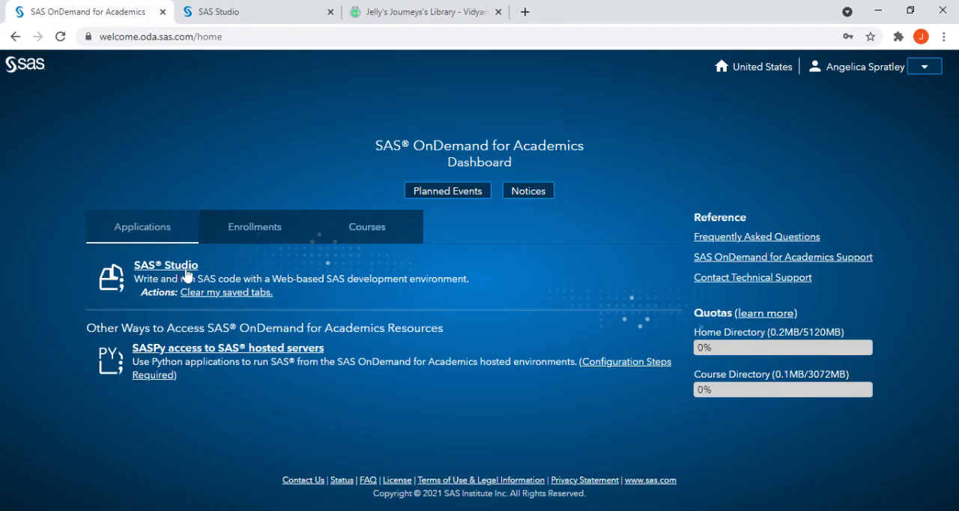
mouse_move(228, 266)
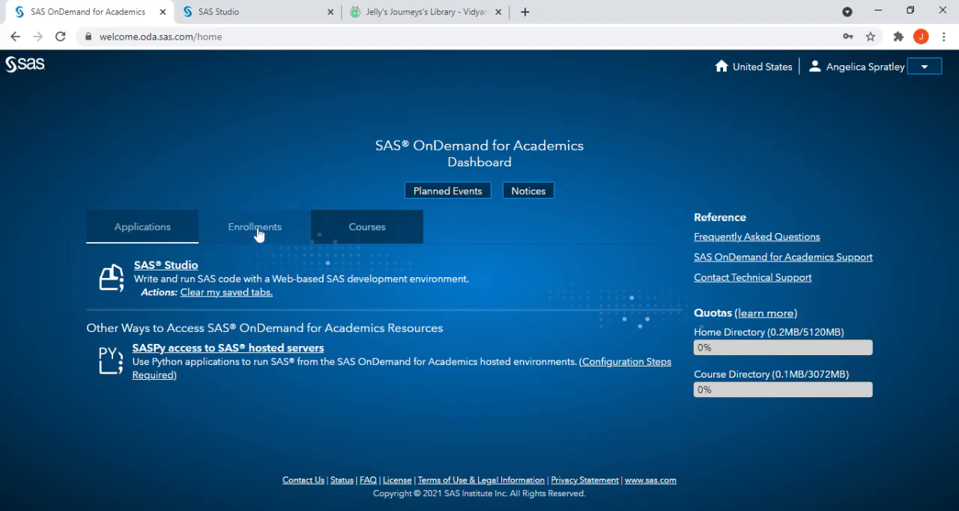
mouse_move(258, 254)
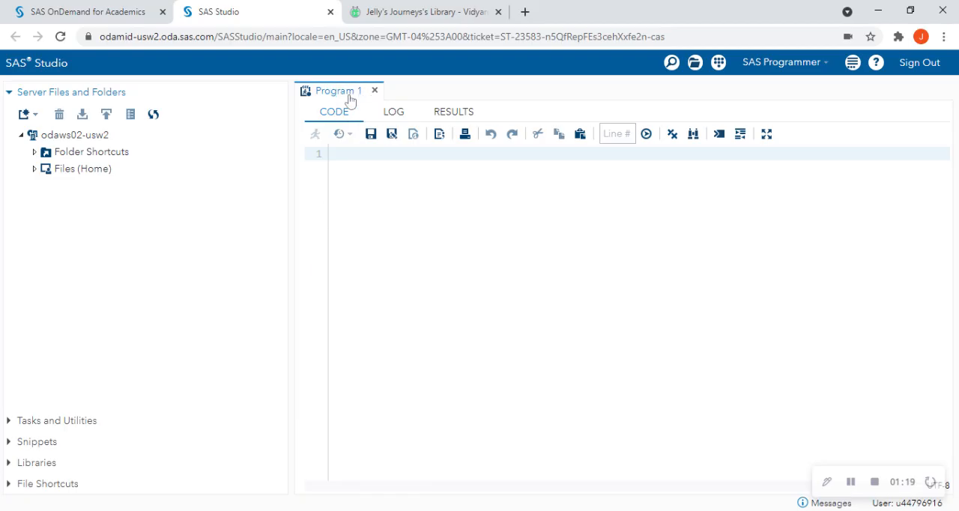
mouse_move(10, 203)
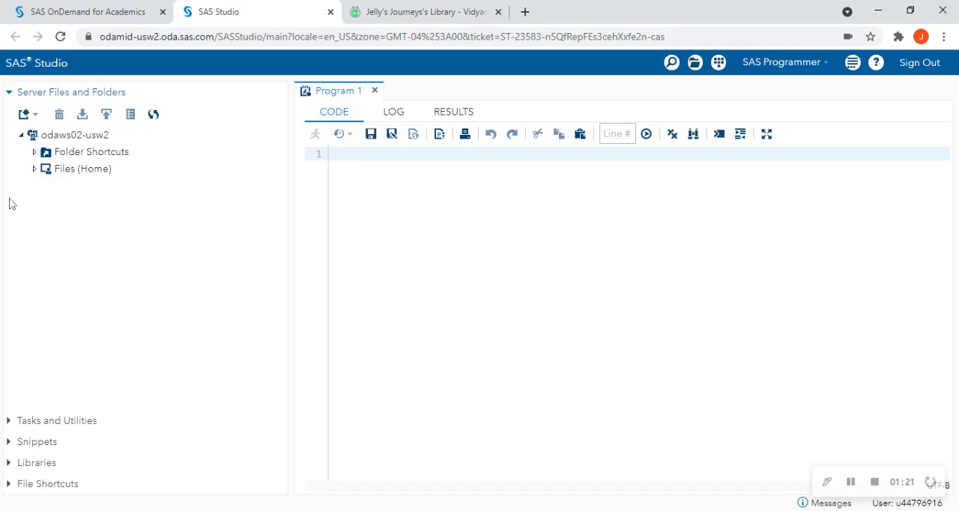
mouse_move(28, 441)
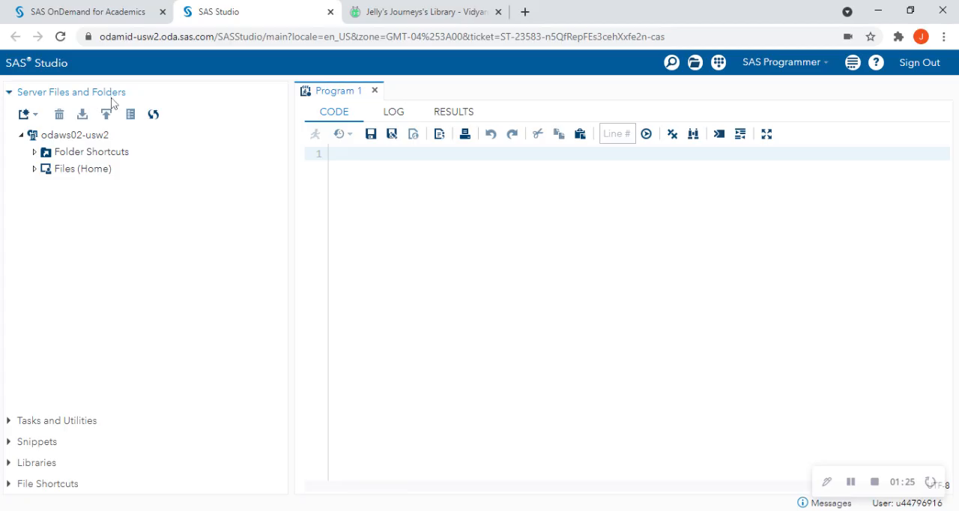
mouse_move(67, 420)
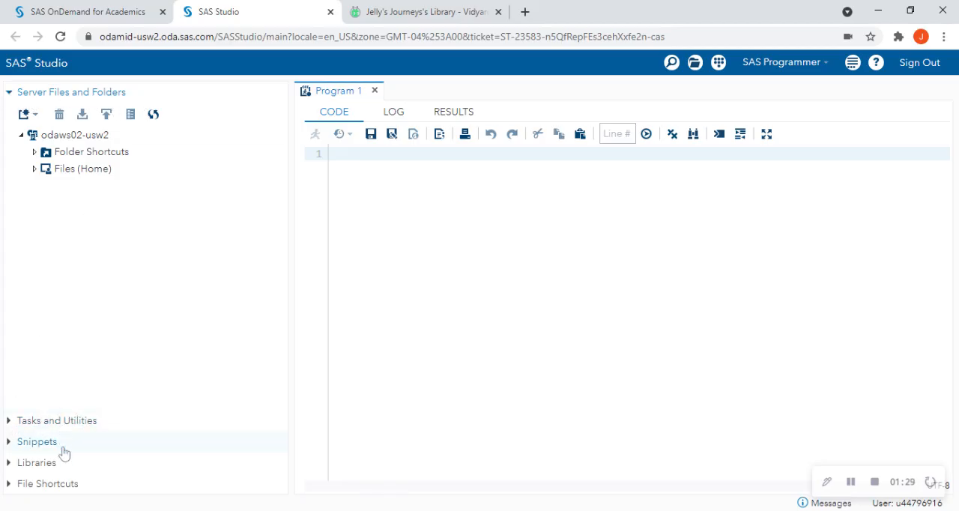
mouse_move(69, 470)
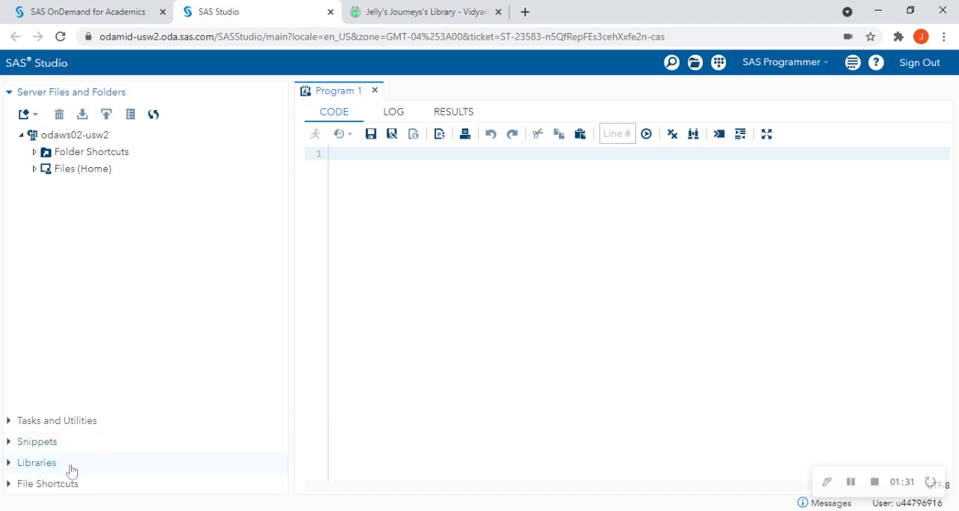
mouse_move(85, 485)
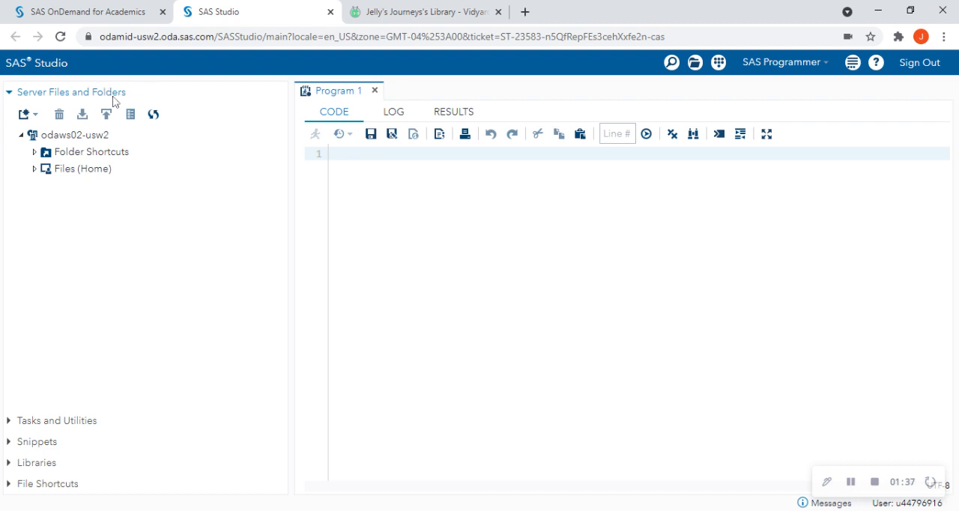
mouse_move(68, 470)
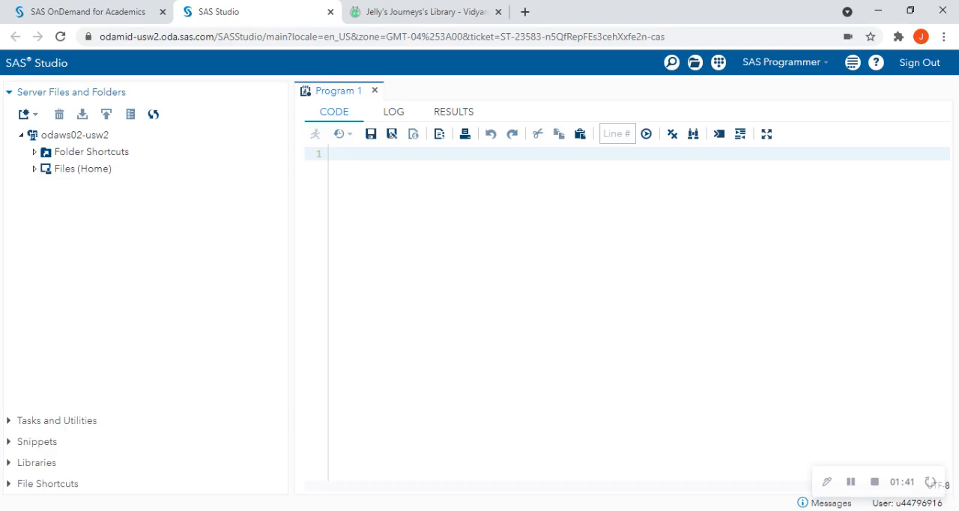
mouse_move(353, 92)
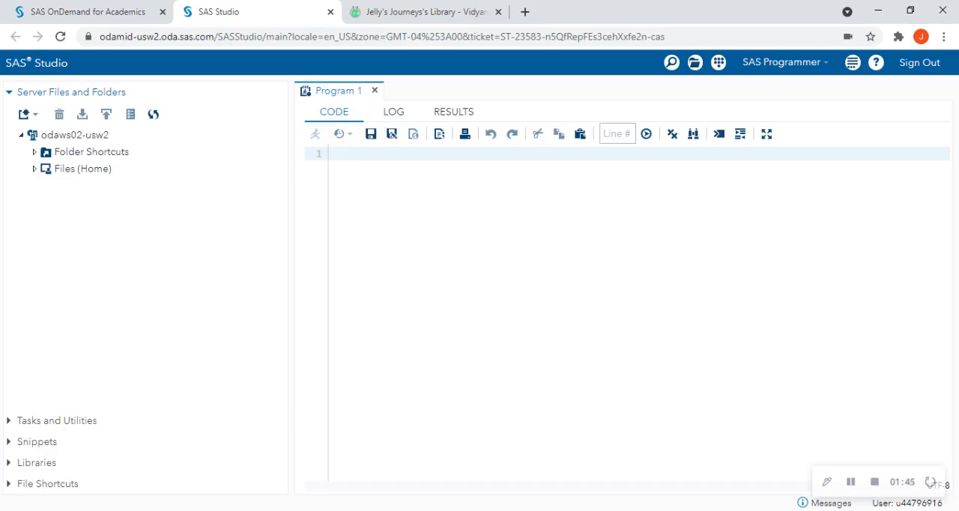
mouse_move(116, 129)
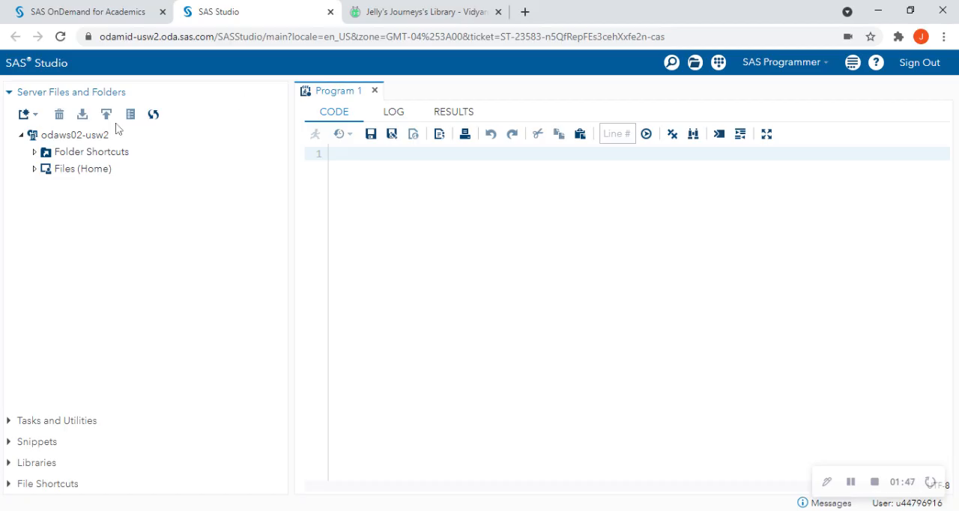
Create an empty Program 2 from the New menu and select Files (Home).
click(25, 115)
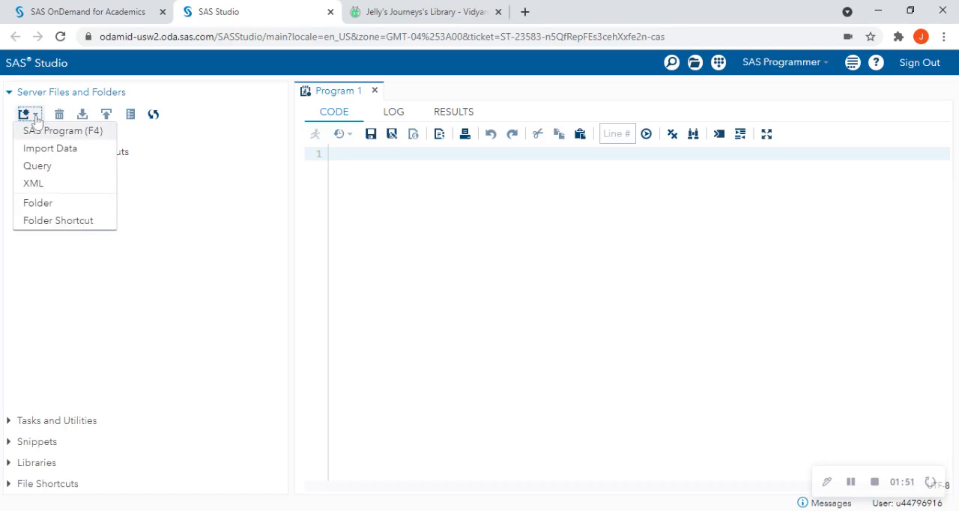
mouse_move(45, 135)
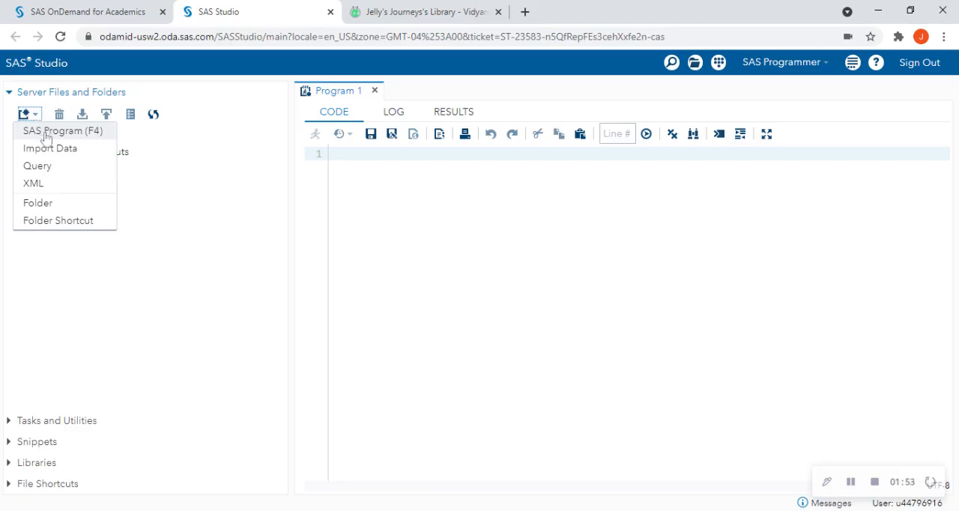
click(63, 131)
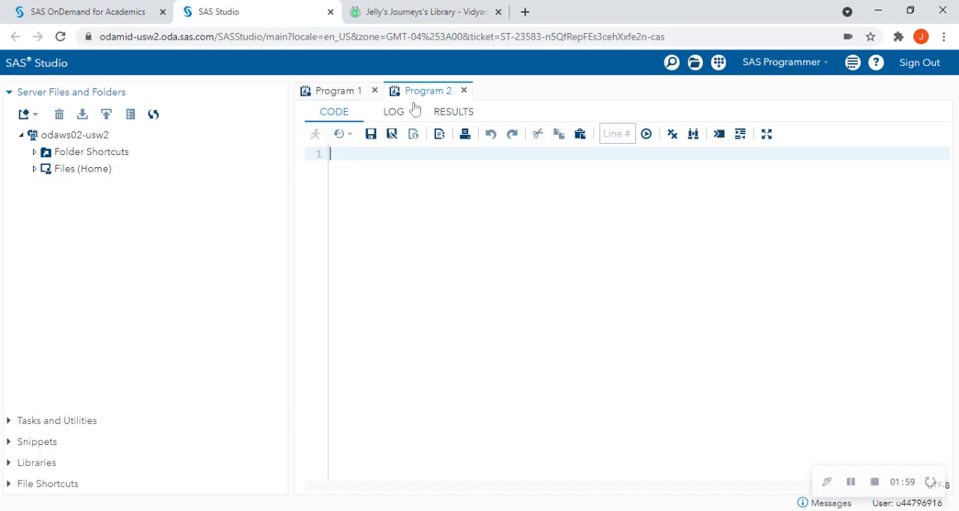
mouse_move(406, 105)
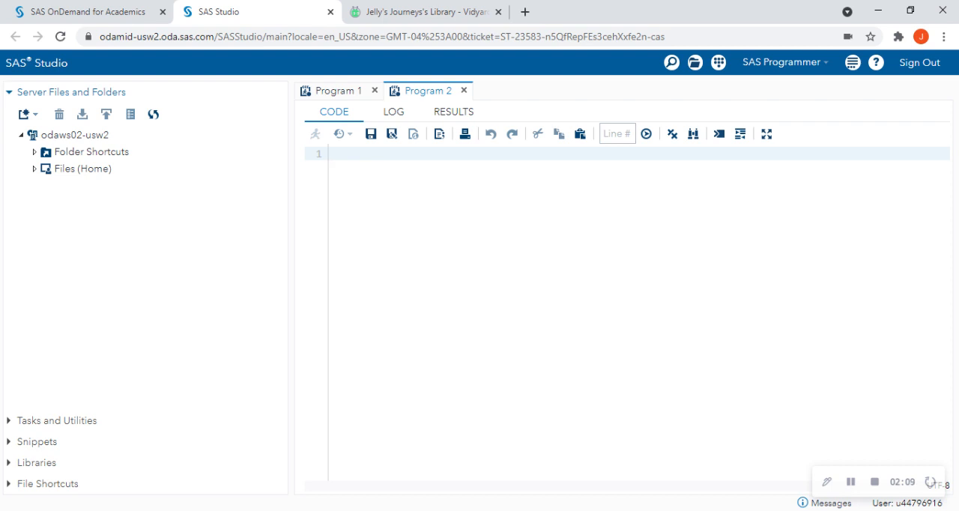
mouse_move(188, 221)
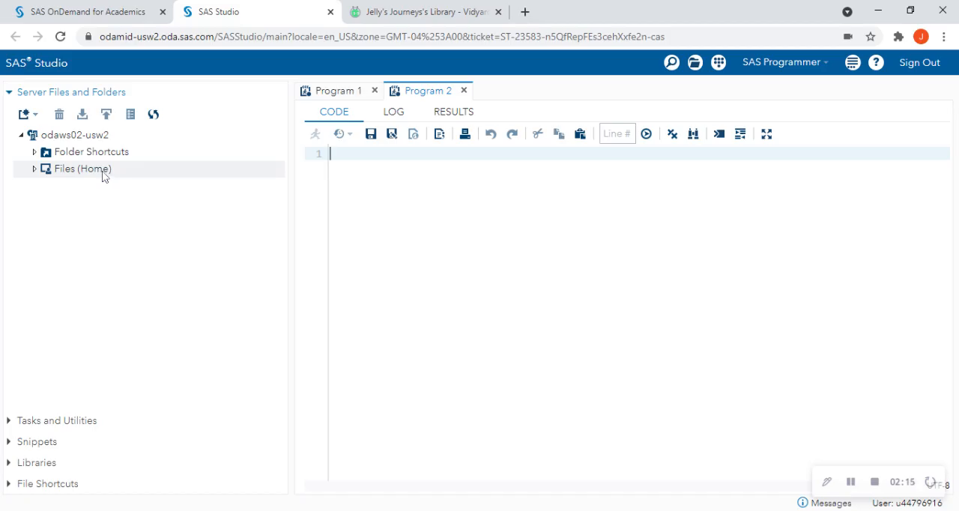
click(79, 169)
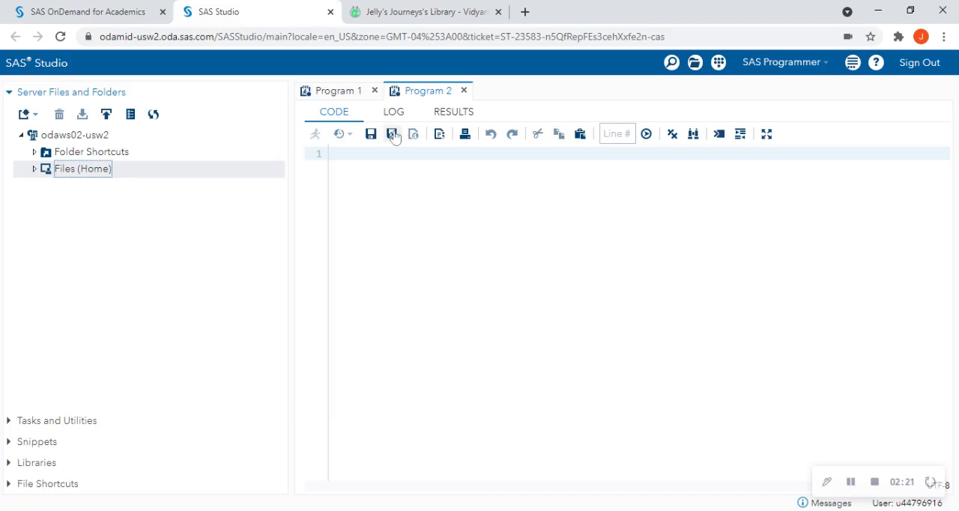
Save the empty program in Files (Home) as 'HW1 Getting Started with SAS Studio.sas'.
click(392, 134)
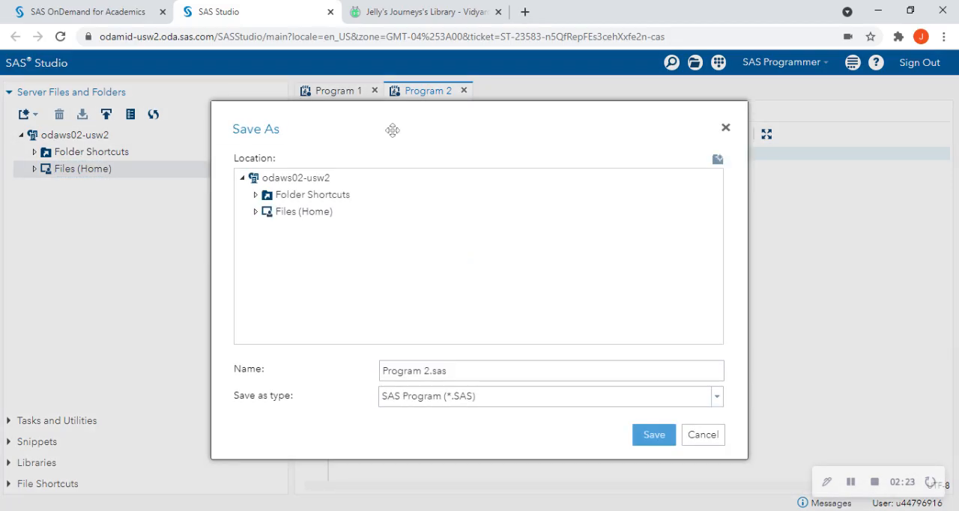
click(304, 211)
text(HW1 Getting Started with SAS Studio)
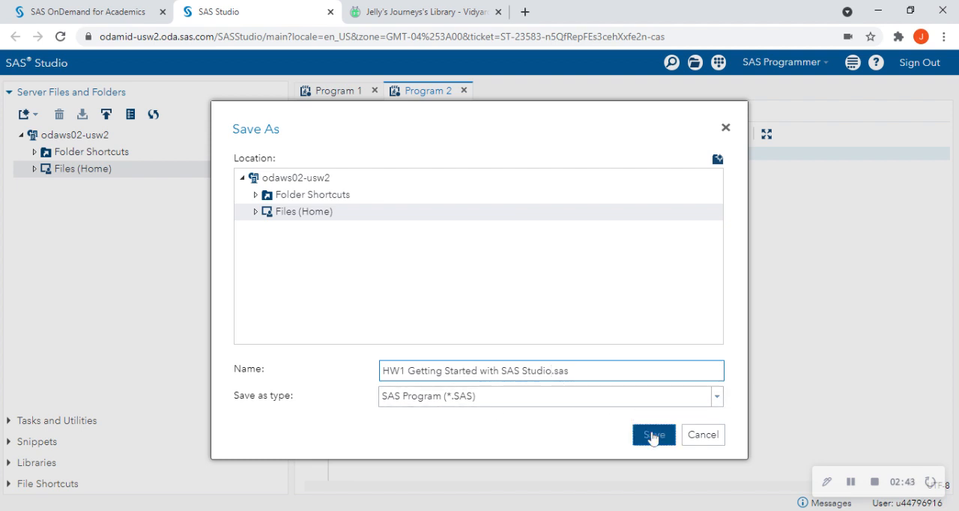
click(650, 434)
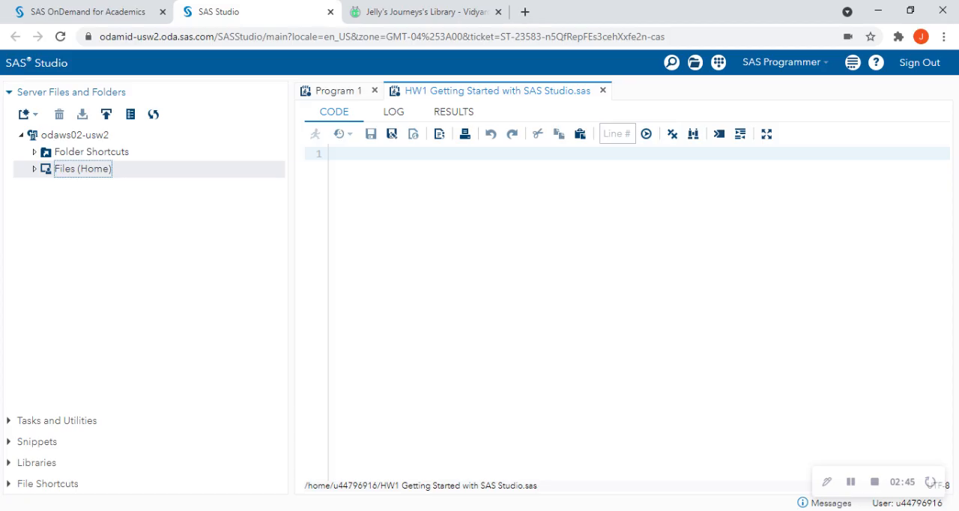
mouse_move(507, 111)
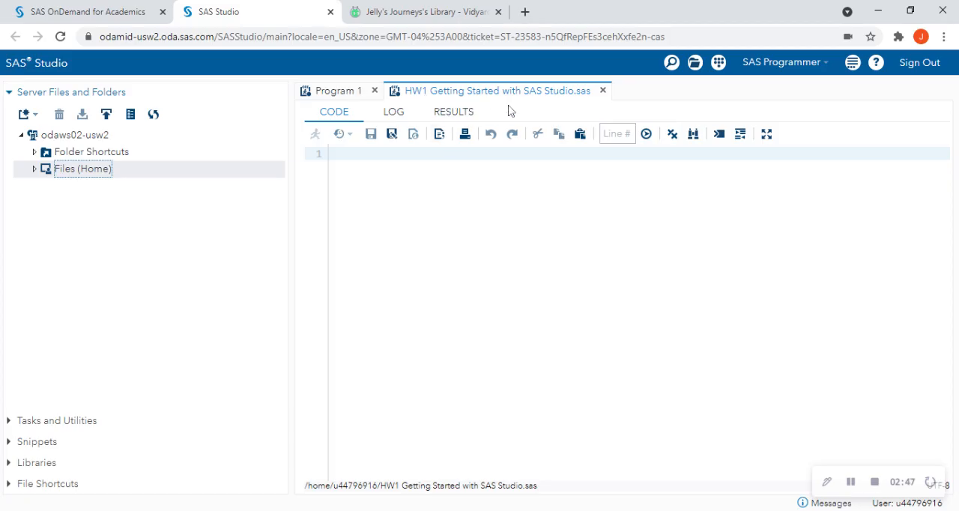
mouse_move(483, 124)
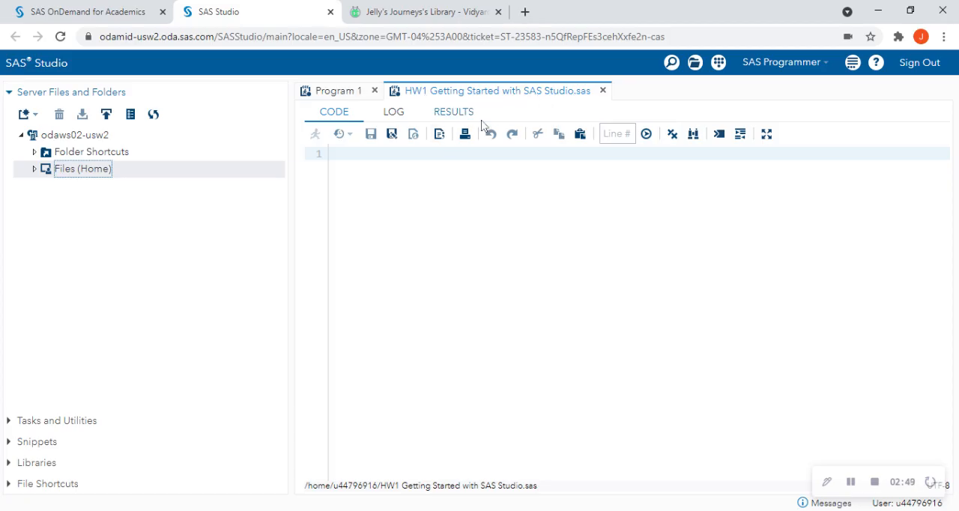
mouse_move(371, 106)
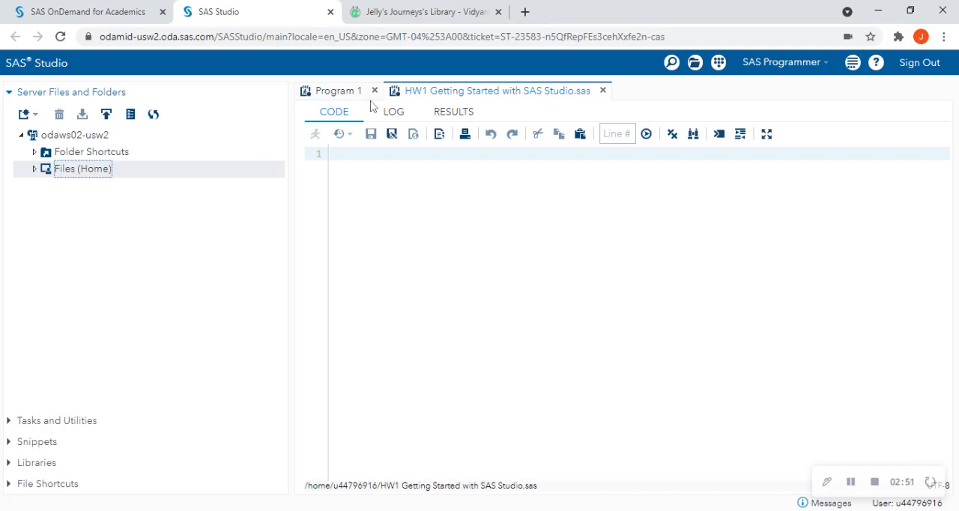
click(374, 90)
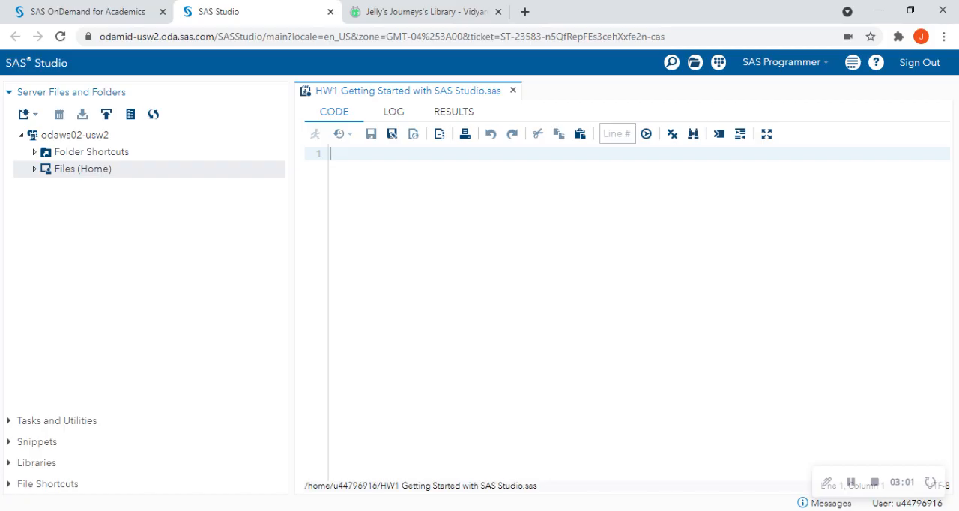
text(libname)
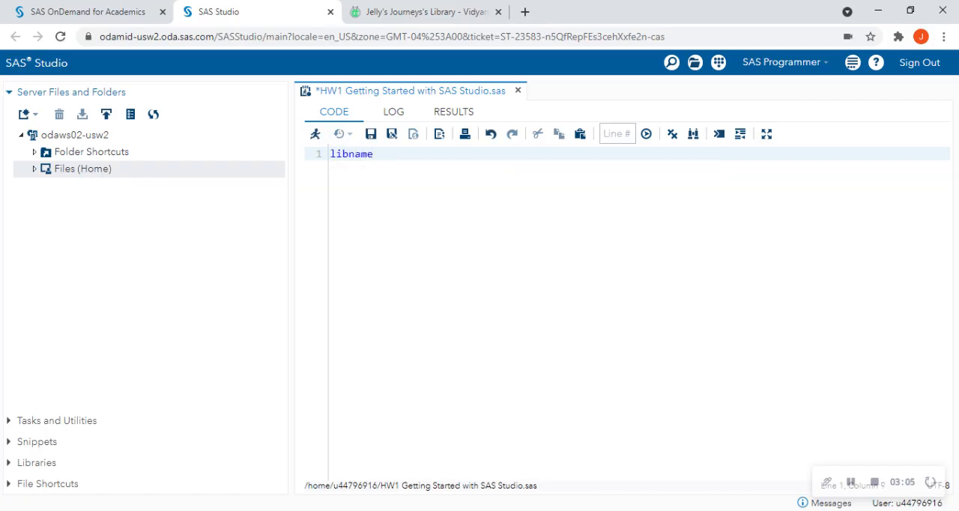
text(data15 ')
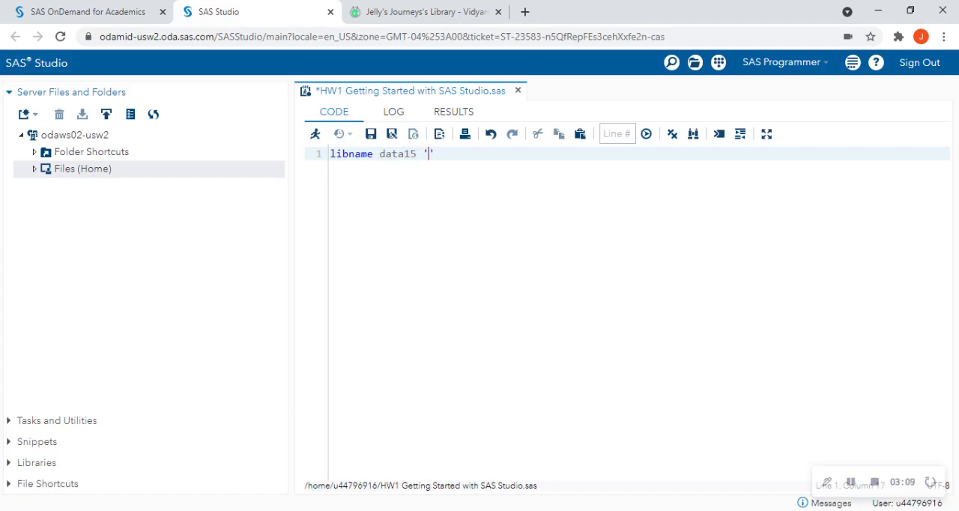
text(directo)
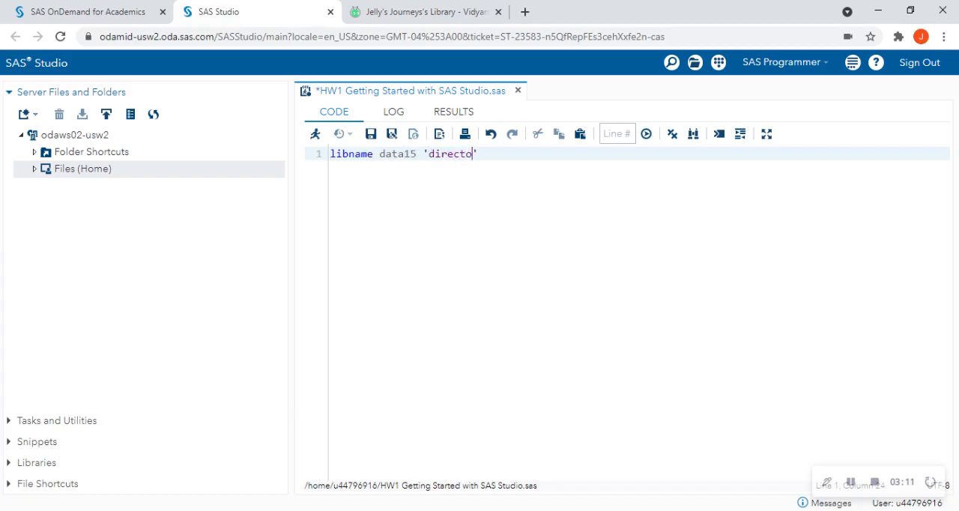
text(ry)
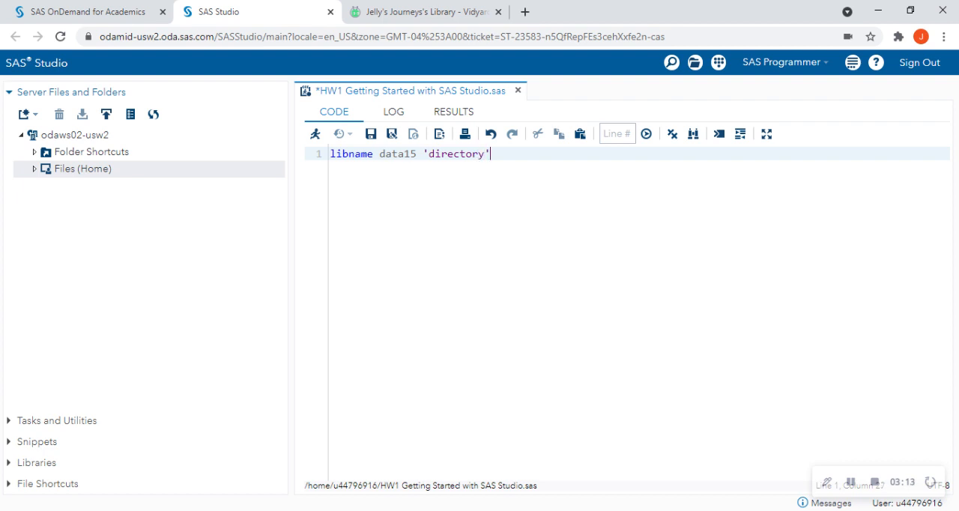
text(acces)
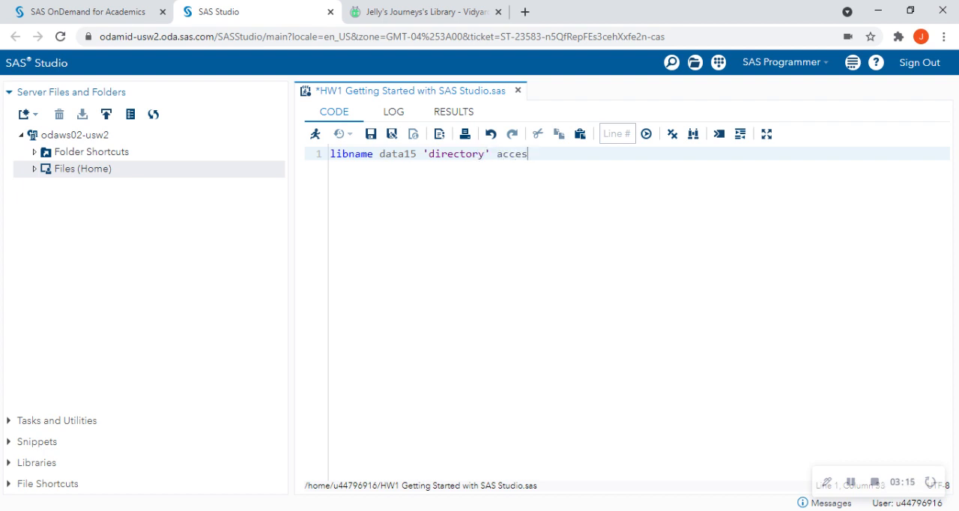
text(son1)
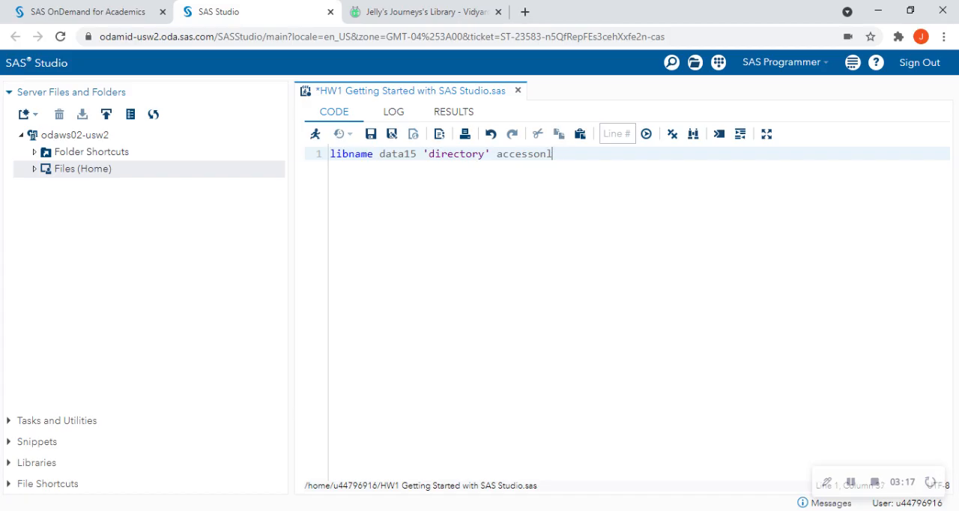
key(BackSpace)
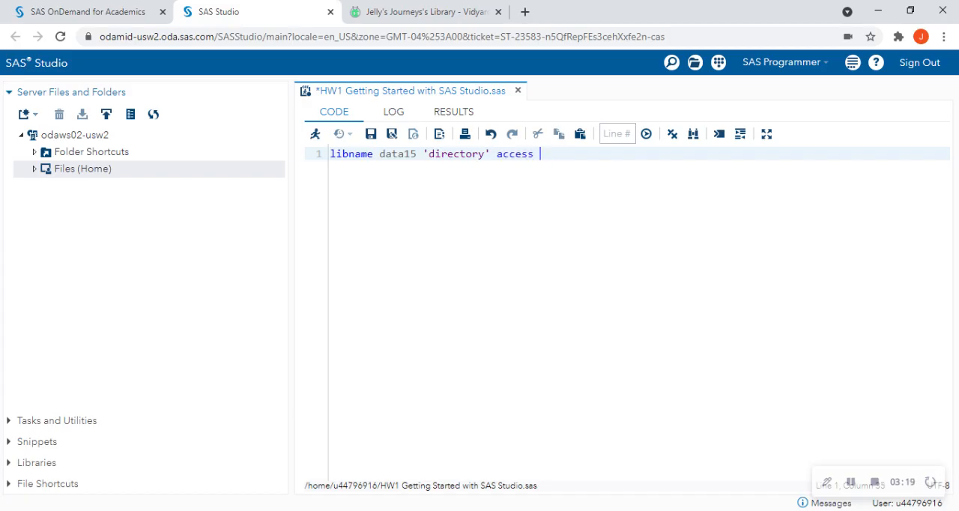
text(= reado)
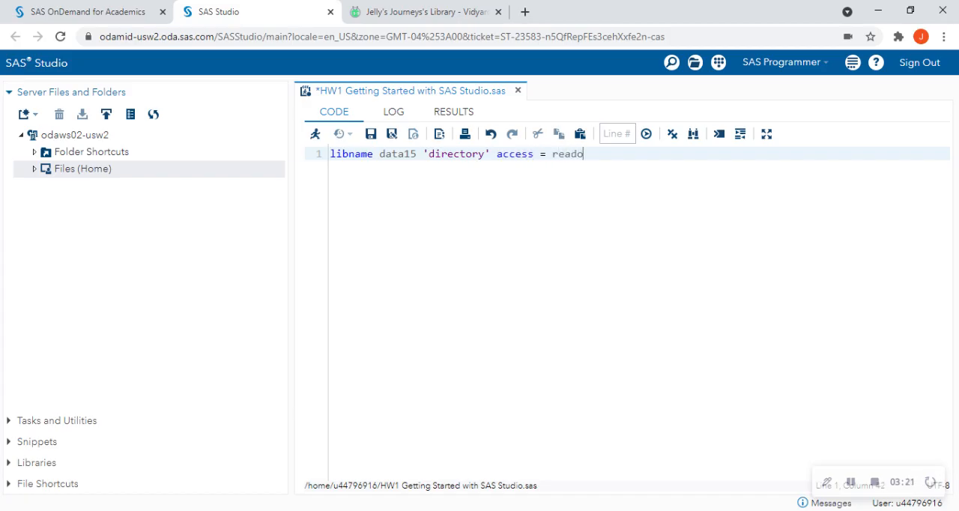
text(nly run;)
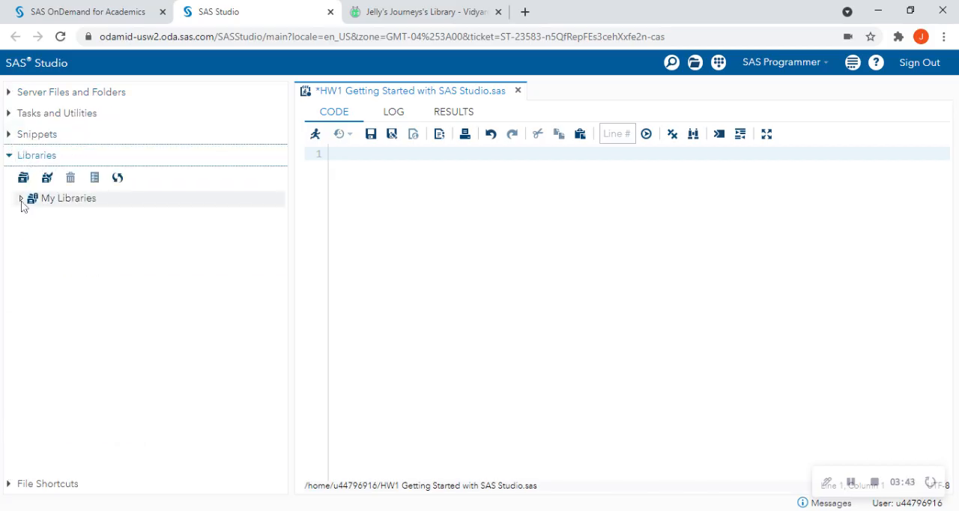
Expand My Libraries to list the libraries and look inside the empty SASDATA library.
click(69, 199)
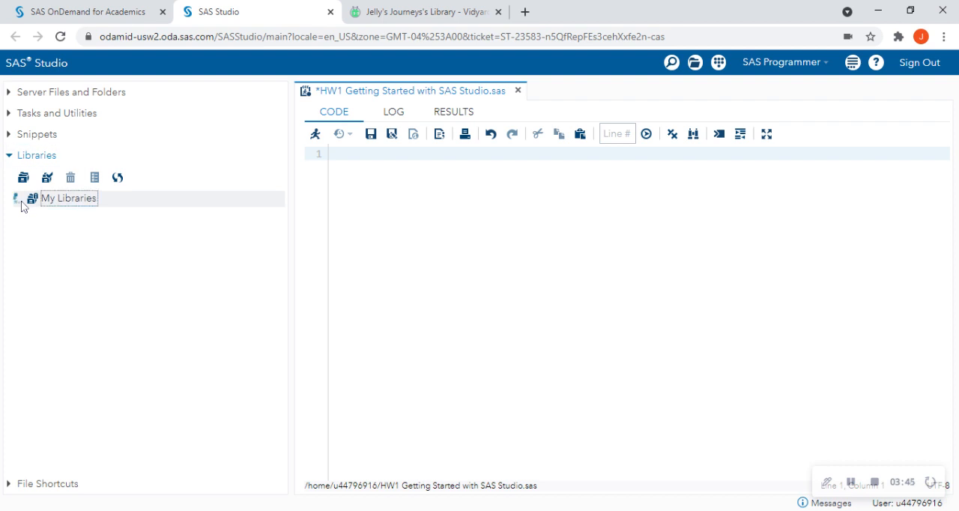
click(20, 198)
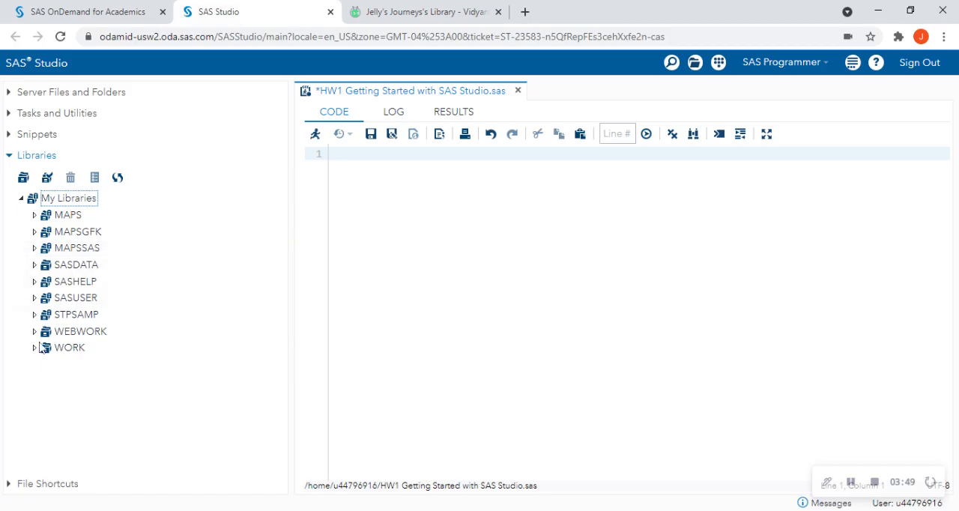
mouse_move(186, 220)
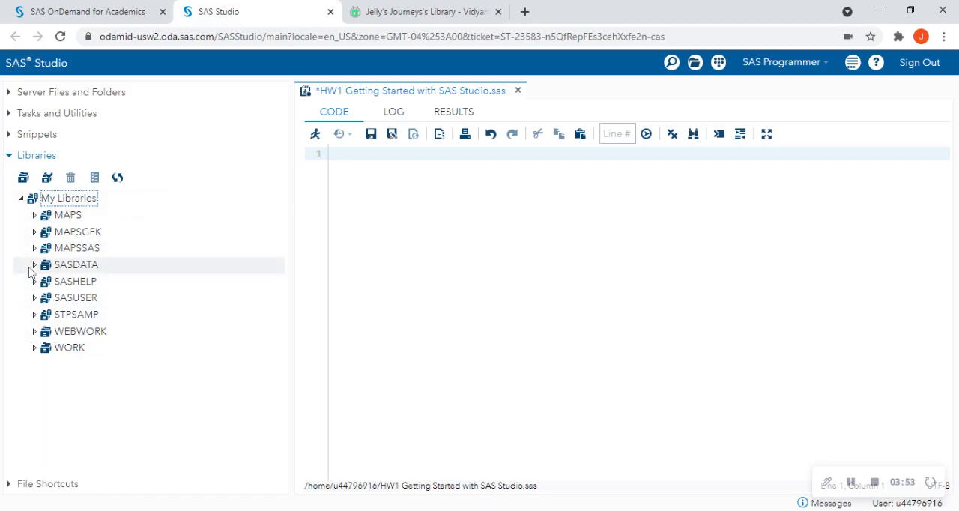
click(76, 264)
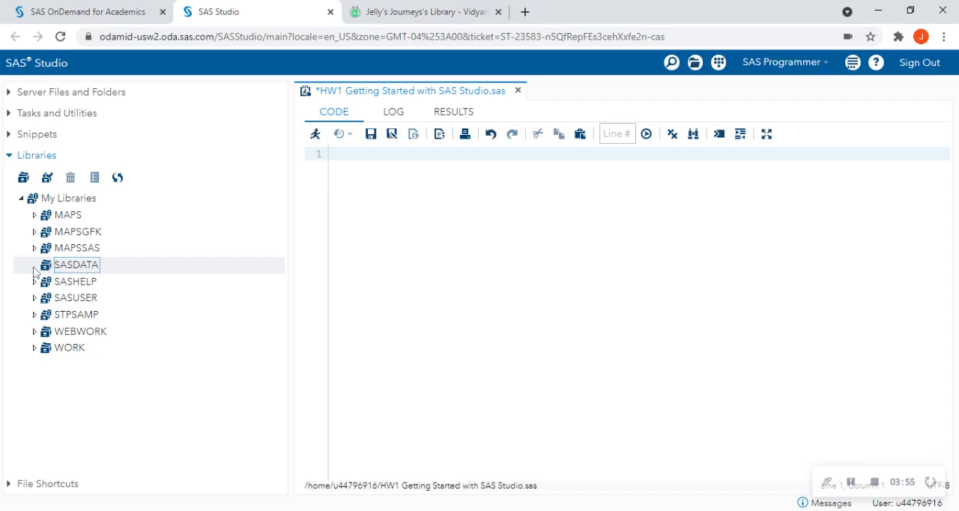
click(64, 280)
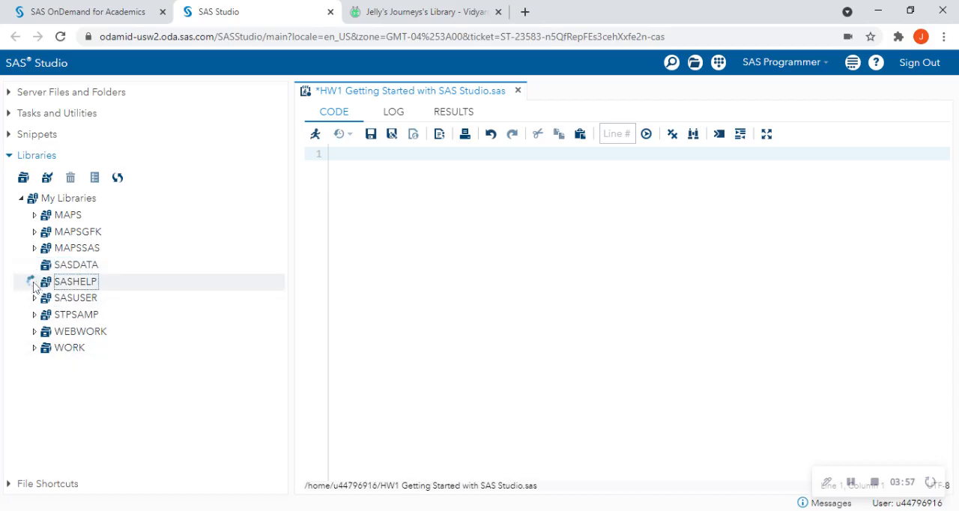
Expand SASHELP, open the CLASS table showing 19 rows, then close it.
click(35, 281)
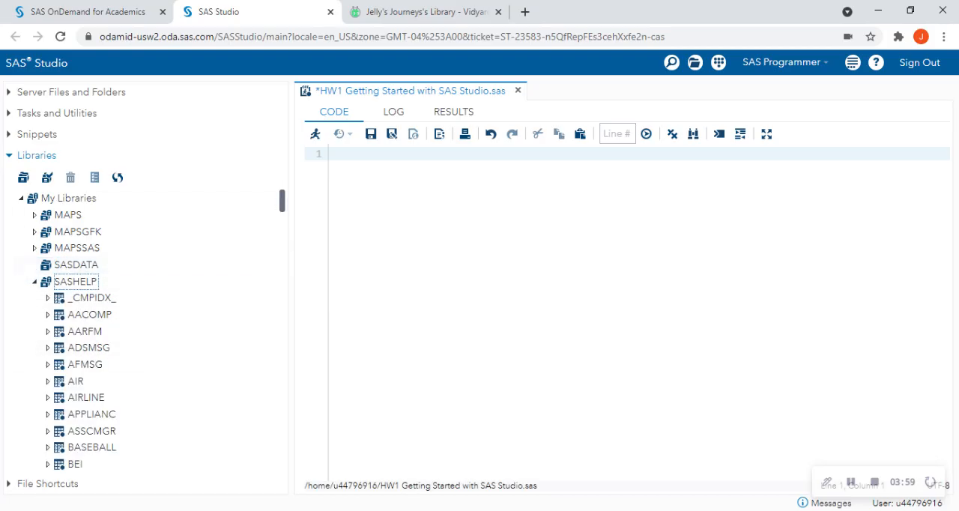
scroll(down, 3)
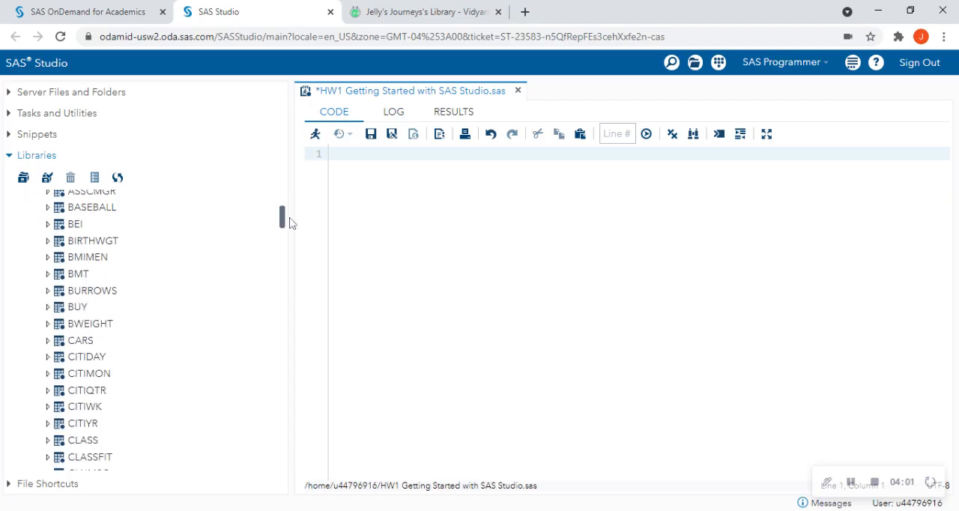
scroll(down, 3)
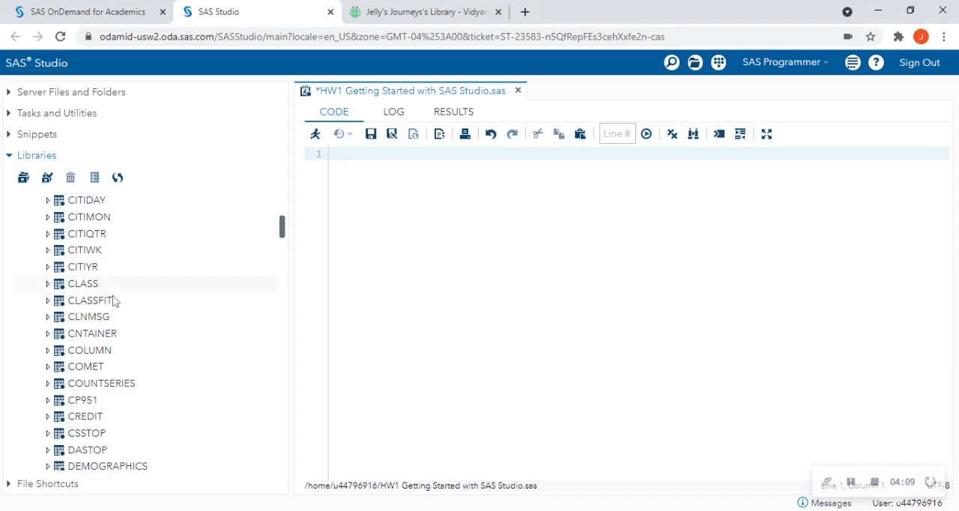
click(77, 284)
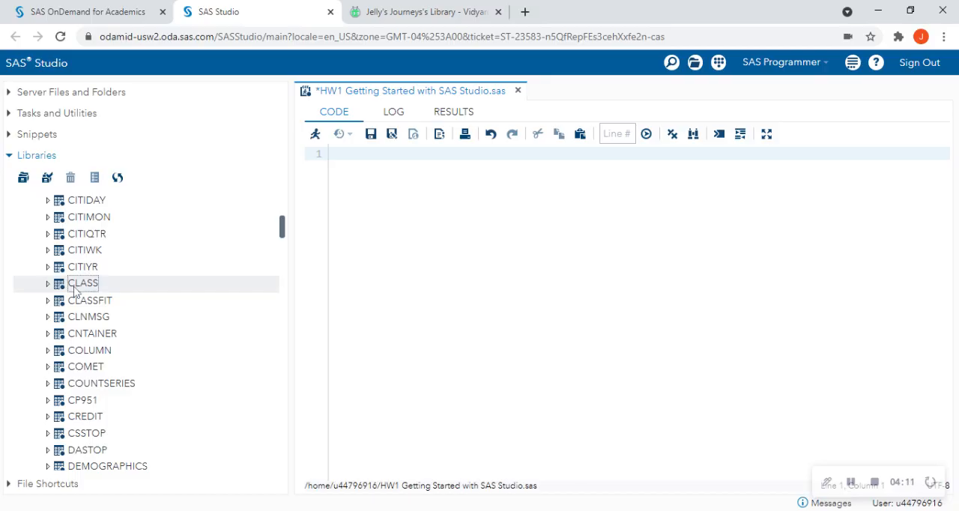
double_click(75, 283)
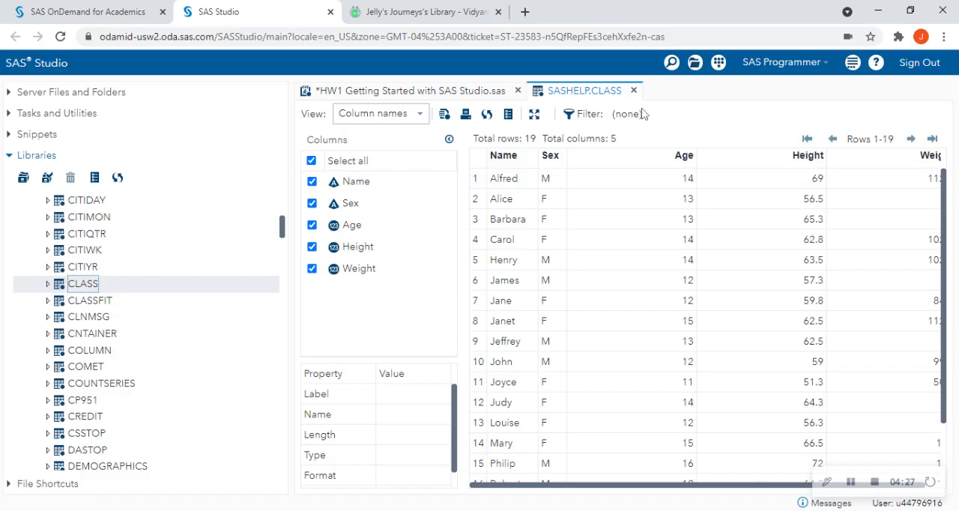
click(633, 90)
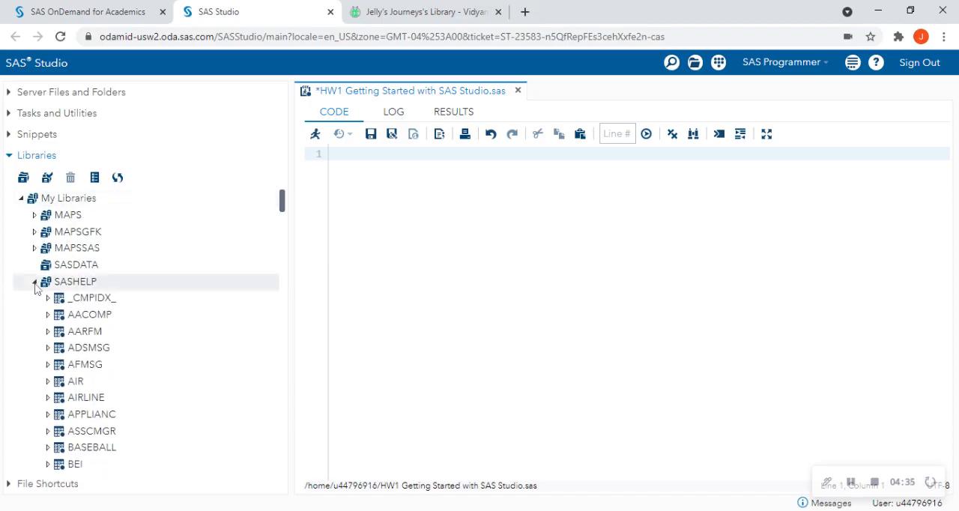
Collapse SASHELP, return to Files (Home), and open the Upload Files dialog for /home.
click(35, 281)
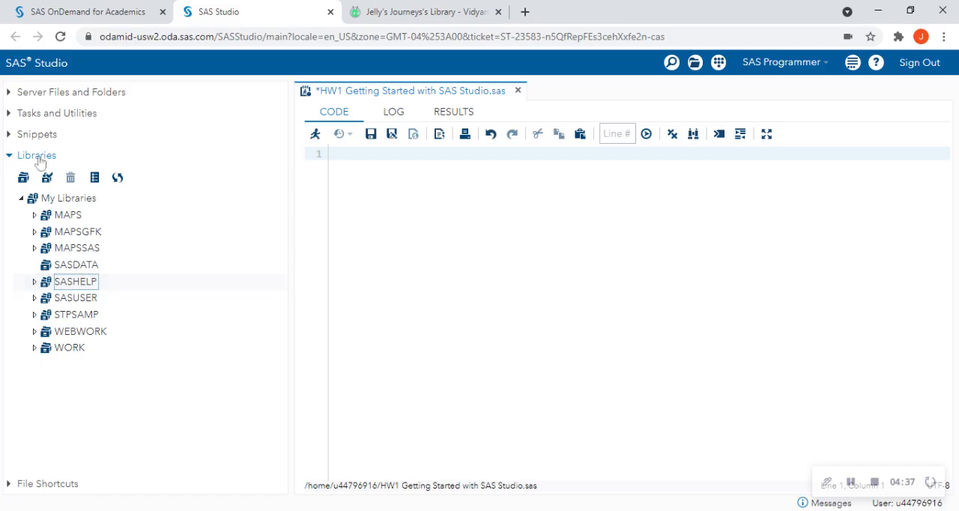
click(71, 92)
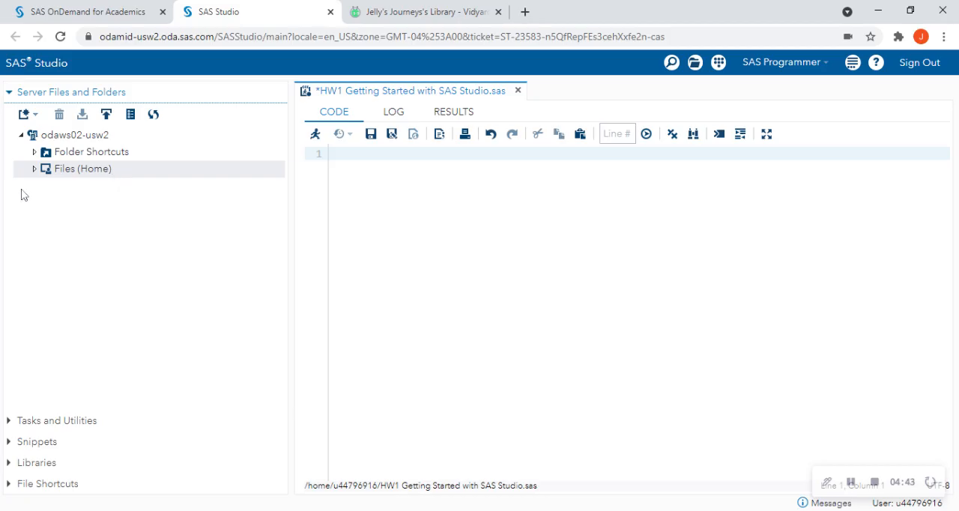
click(34, 168)
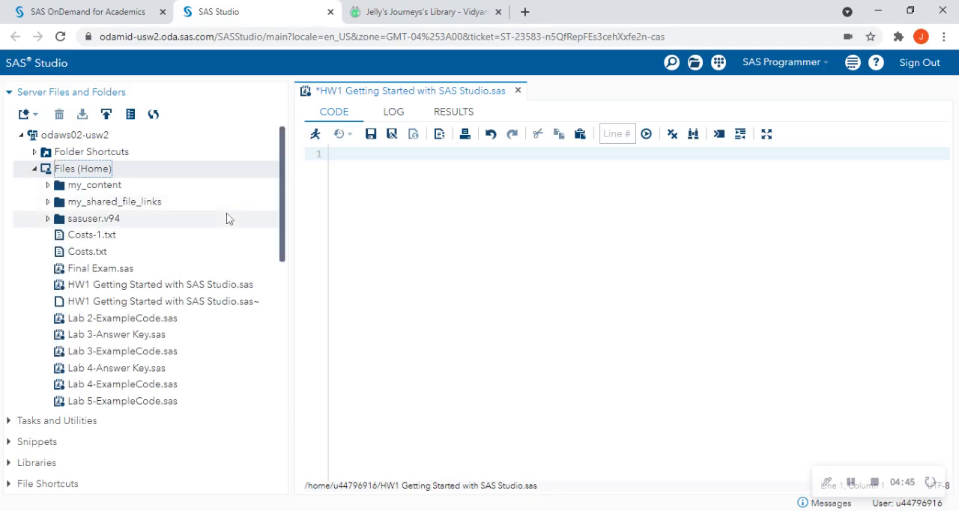
scroll(down, 3)
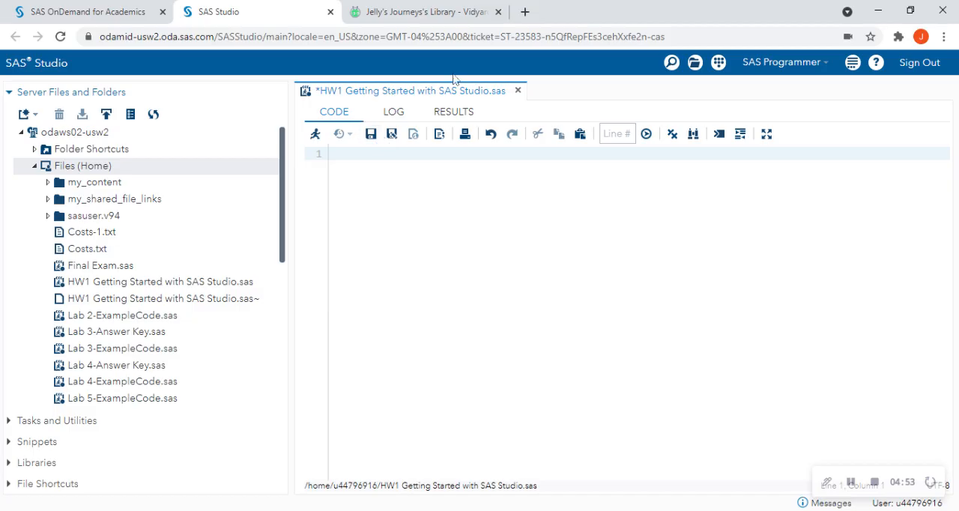
mouse_move(341, 95)
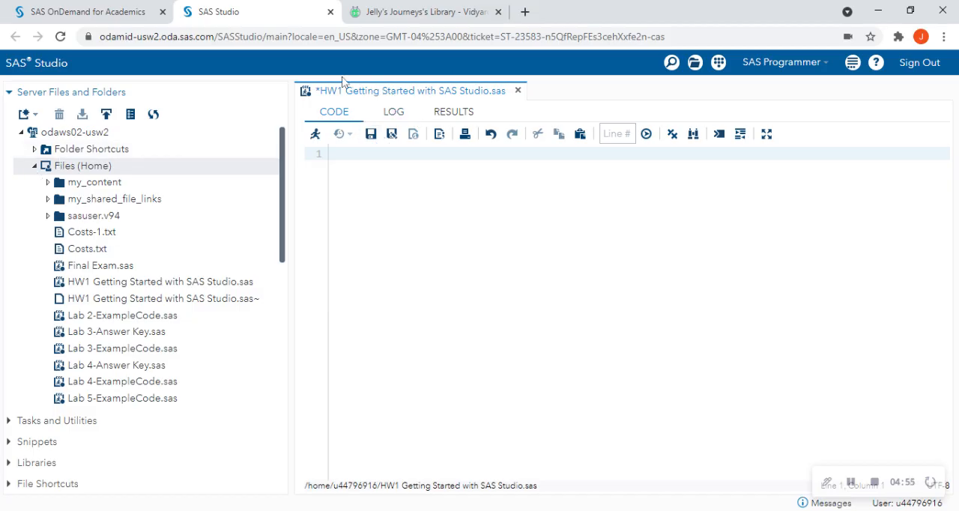
mouse_move(271, 141)
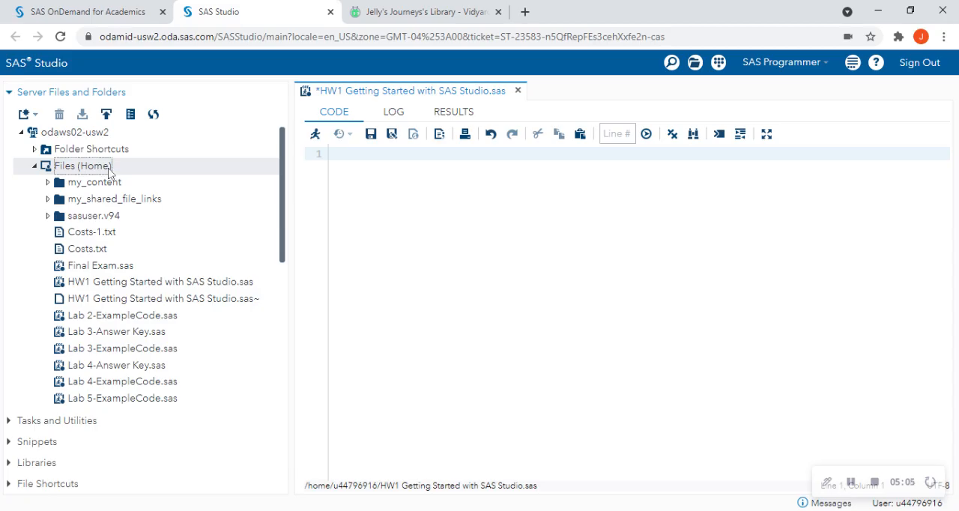
mouse_move(154, 168)
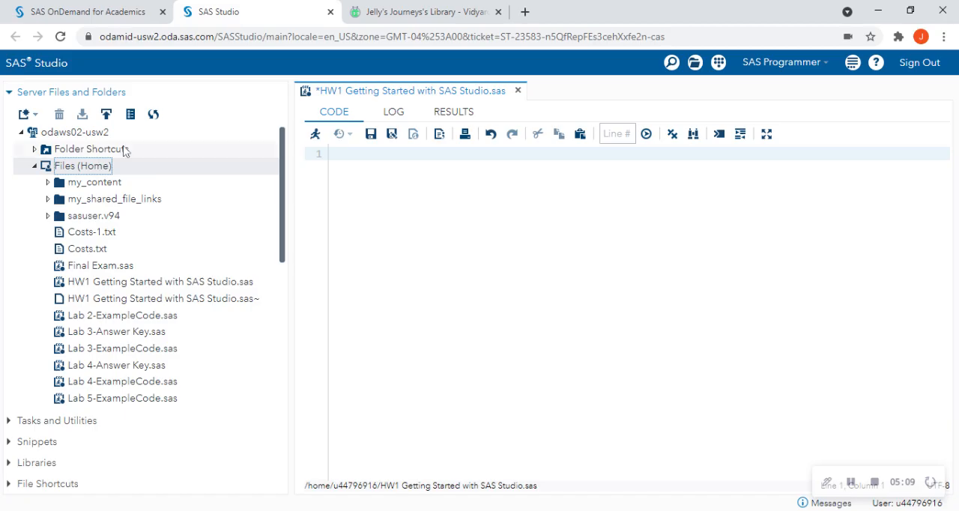
click(106, 114)
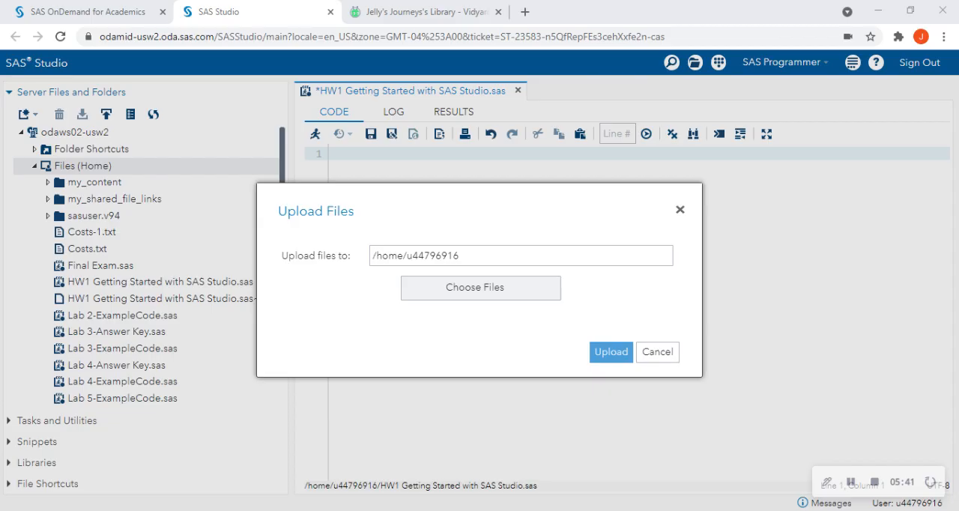
Upload cancer.dat to the home folder and select it in the file tree.
click(480, 288)
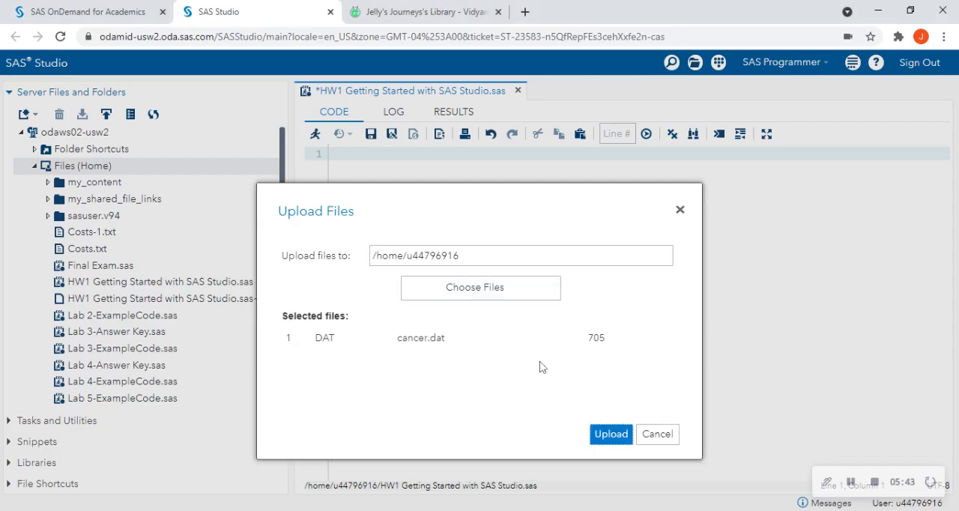
mouse_move(631, 437)
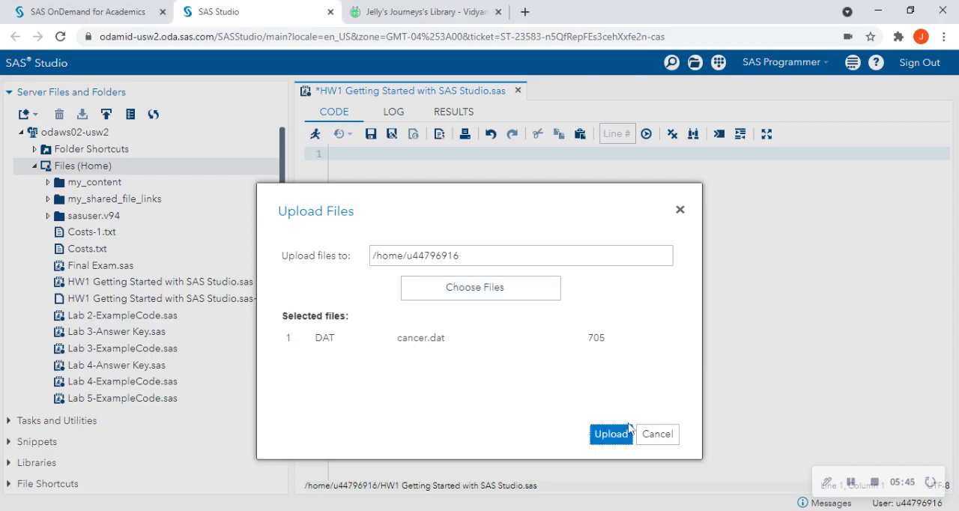
click(610, 434)
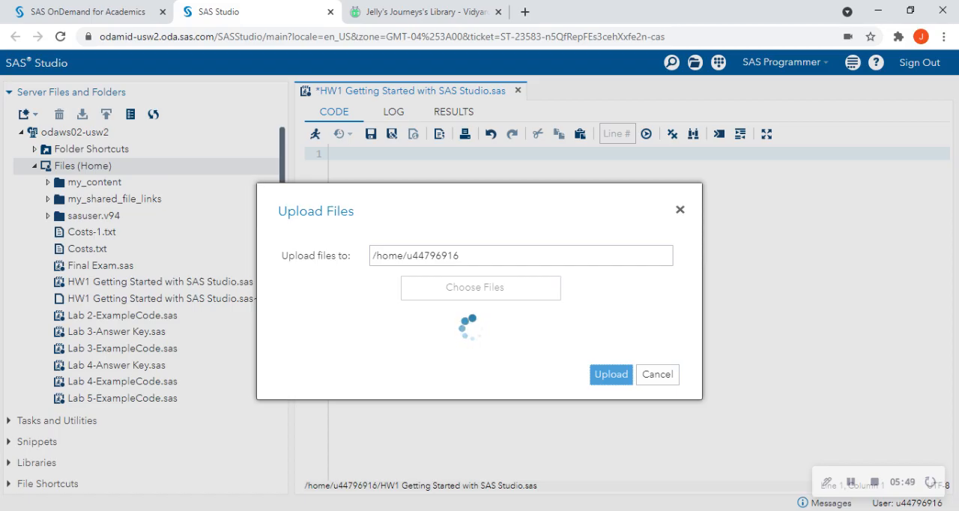
click(657, 374)
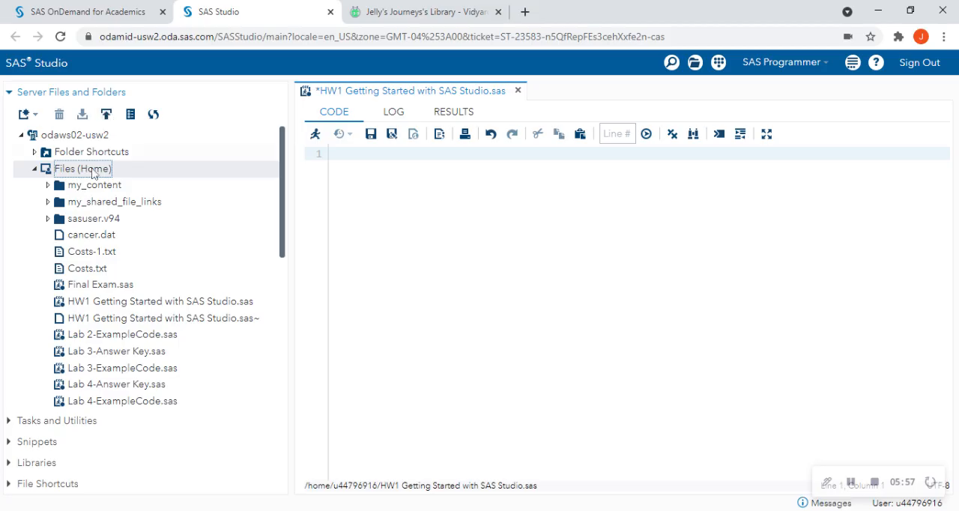
click(91, 235)
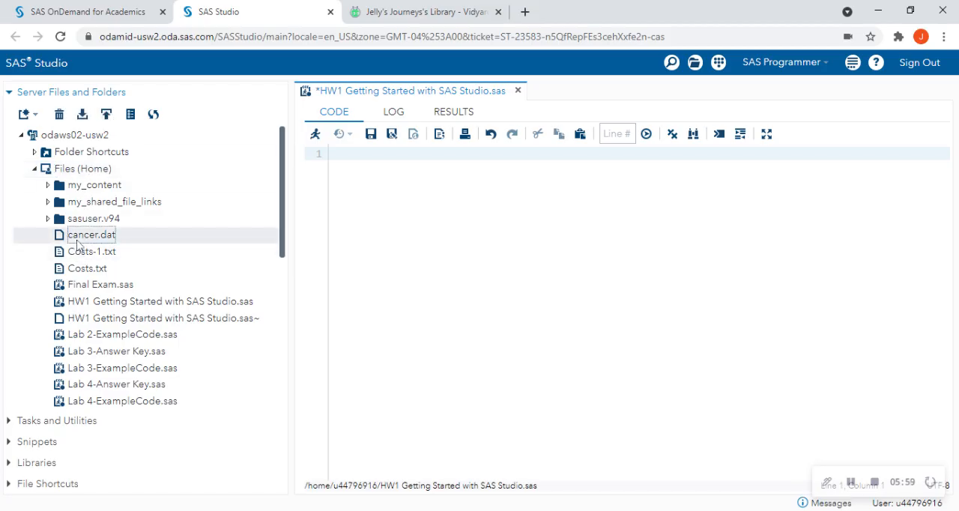
mouse_move(183, 240)
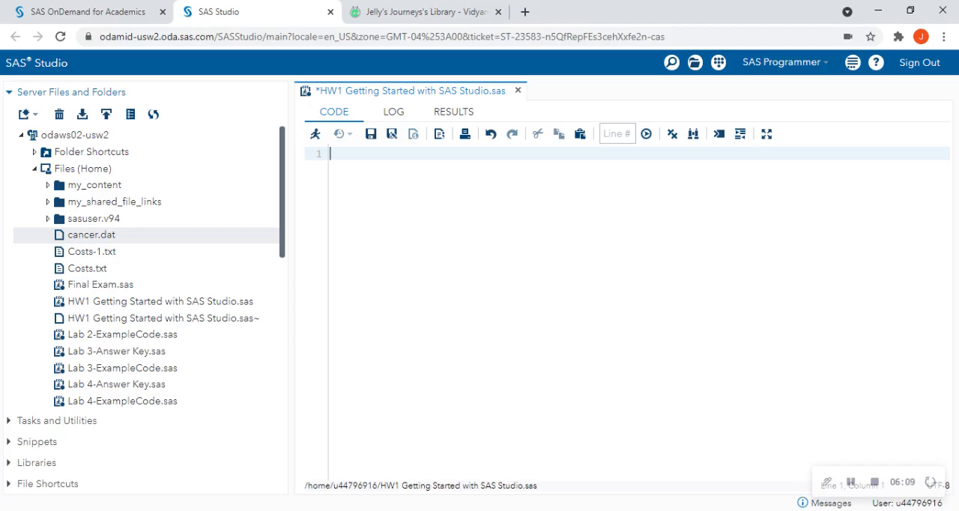
Type 'data test; set sashelp.airline; run;' while checking SASHELP in the Libraries panel.
text(data test)
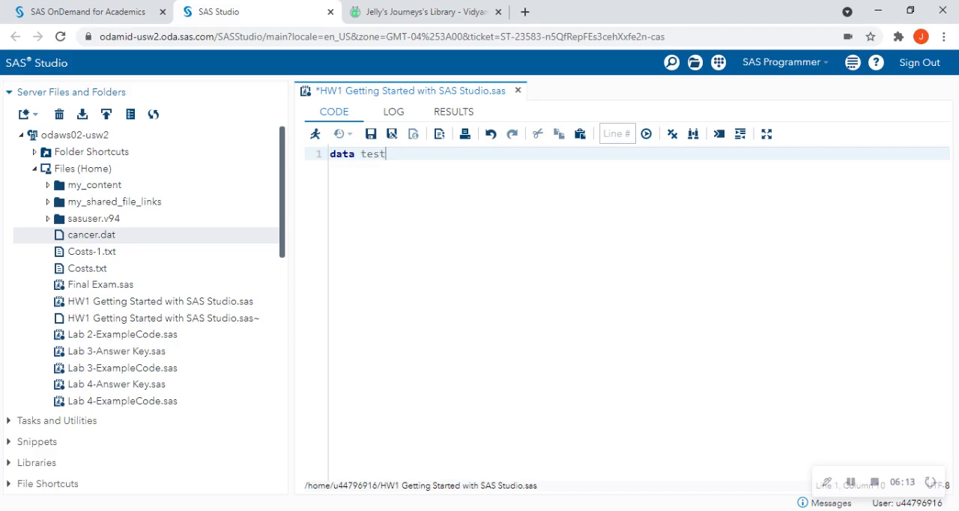
text(;)
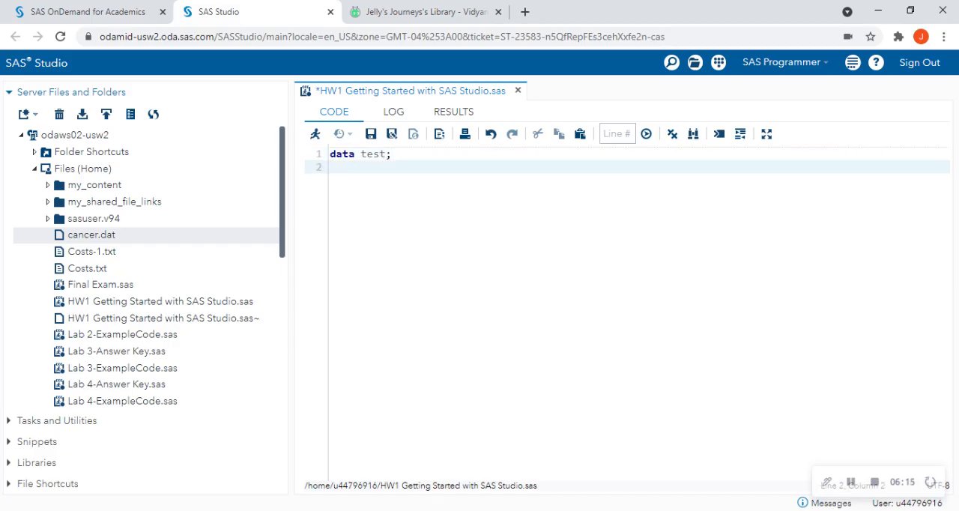
text(set)
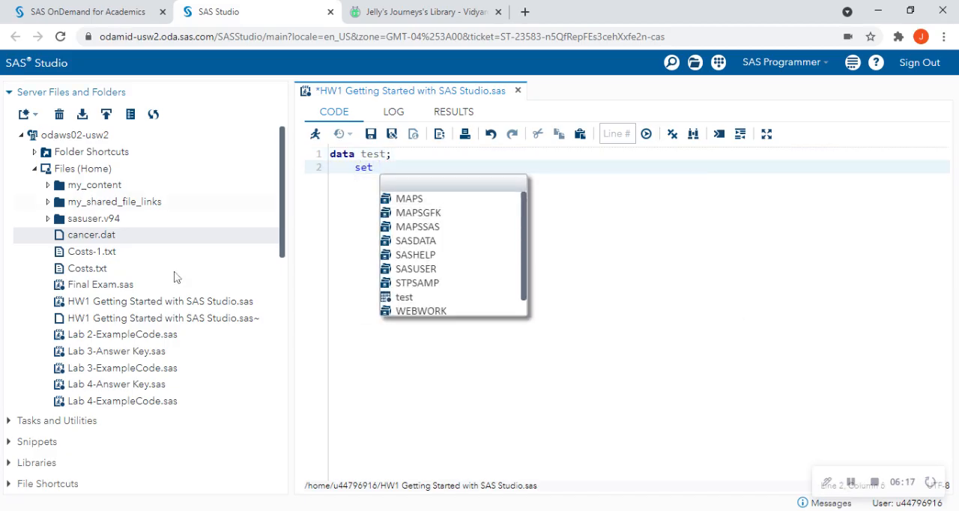
click(36, 155)
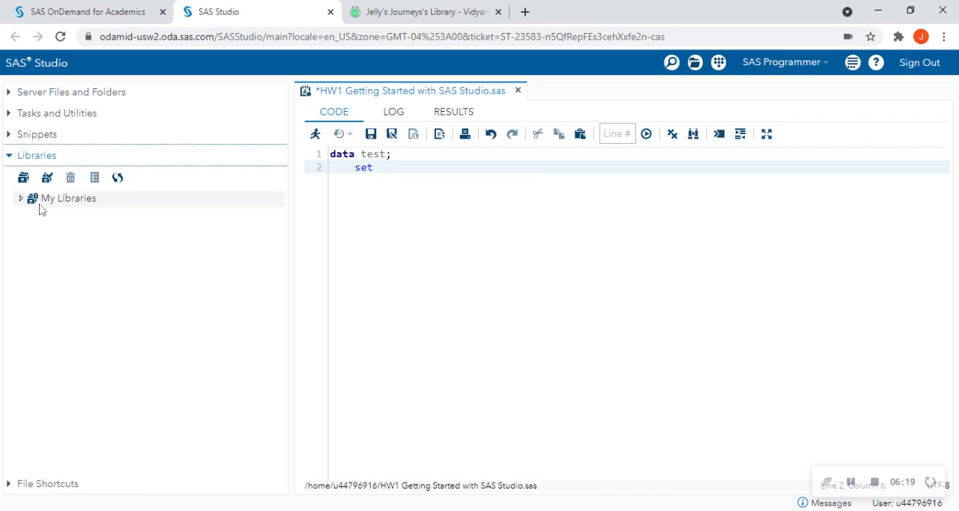
click(22, 198)
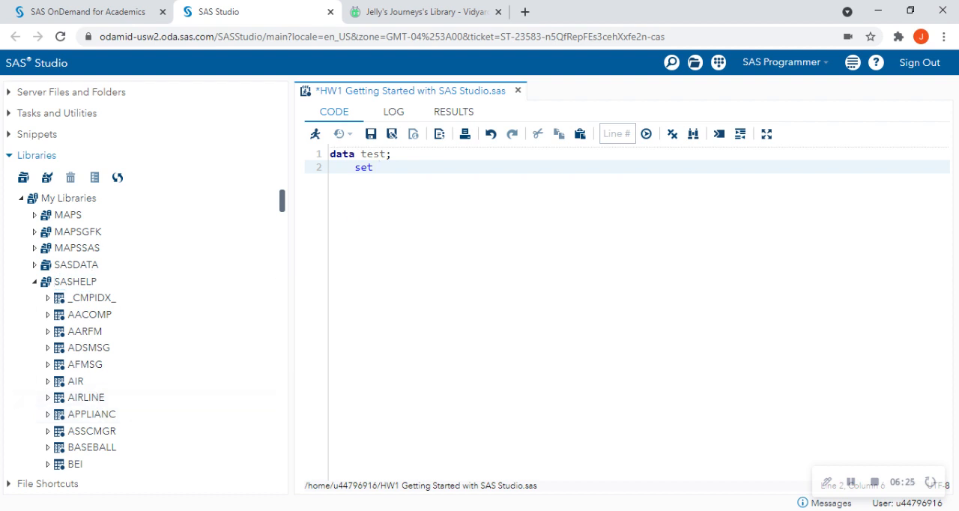
text(sashel)
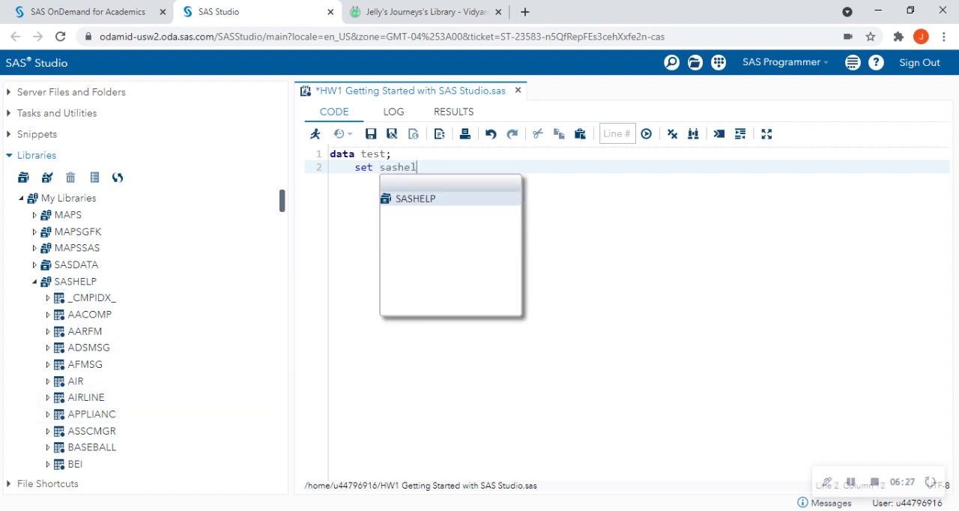
text(.airline)
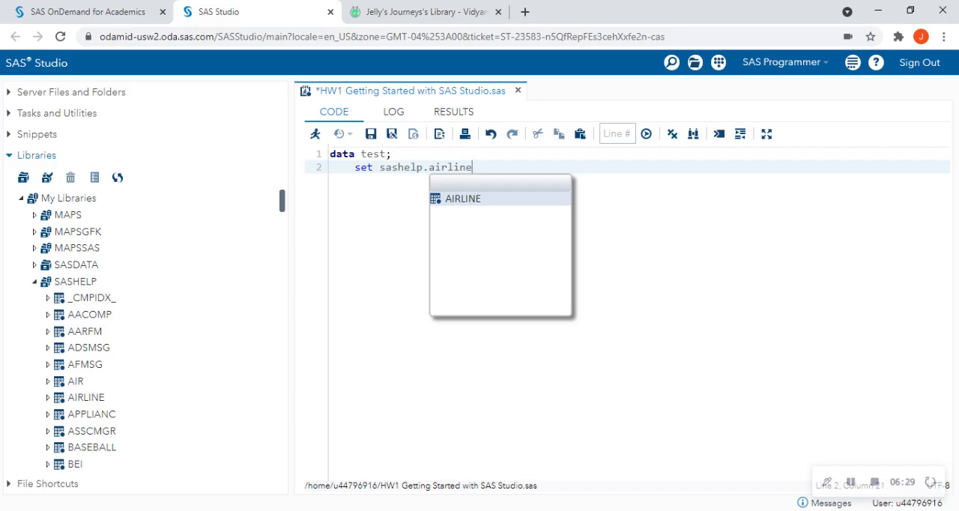
text(;)
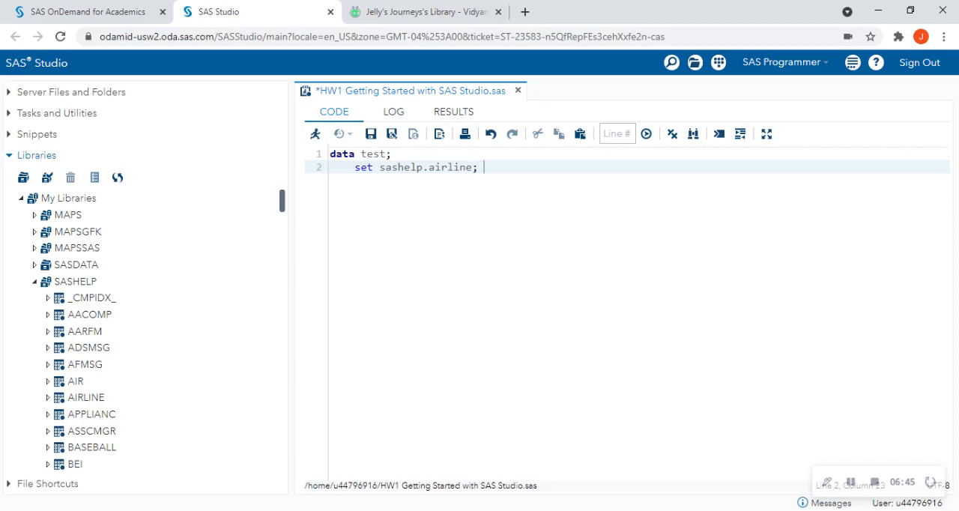
text(run;)
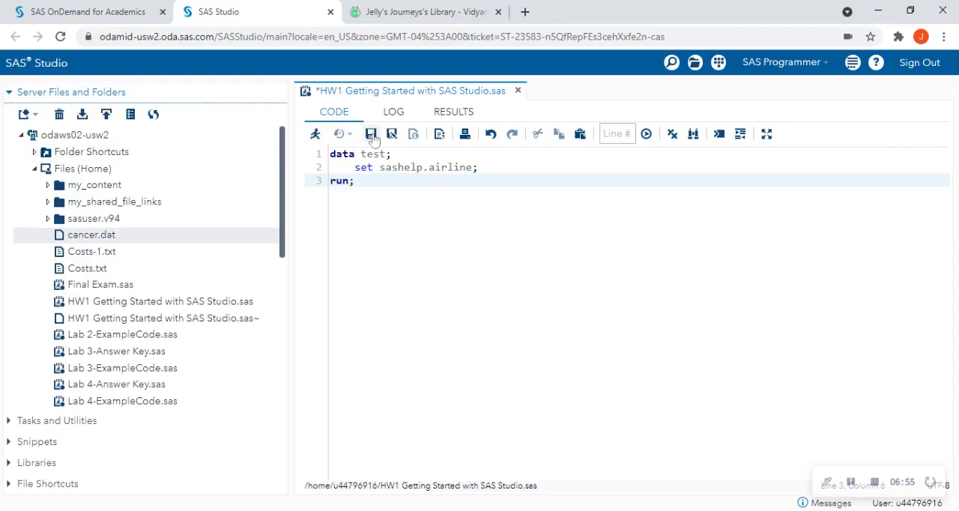
Save and run HW1, then review the log for WORK.TEST (144 rows, 3 columns).
click(371, 133)
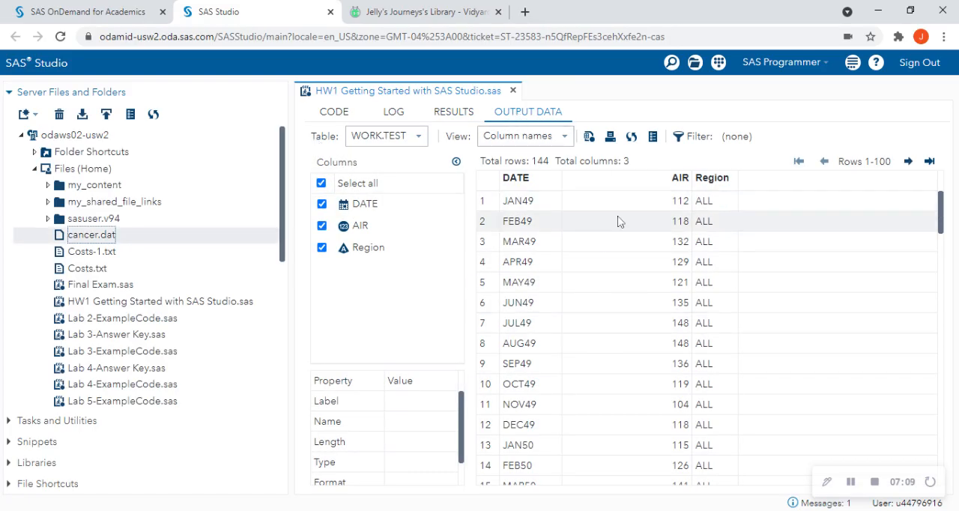
mouse_move(600, 262)
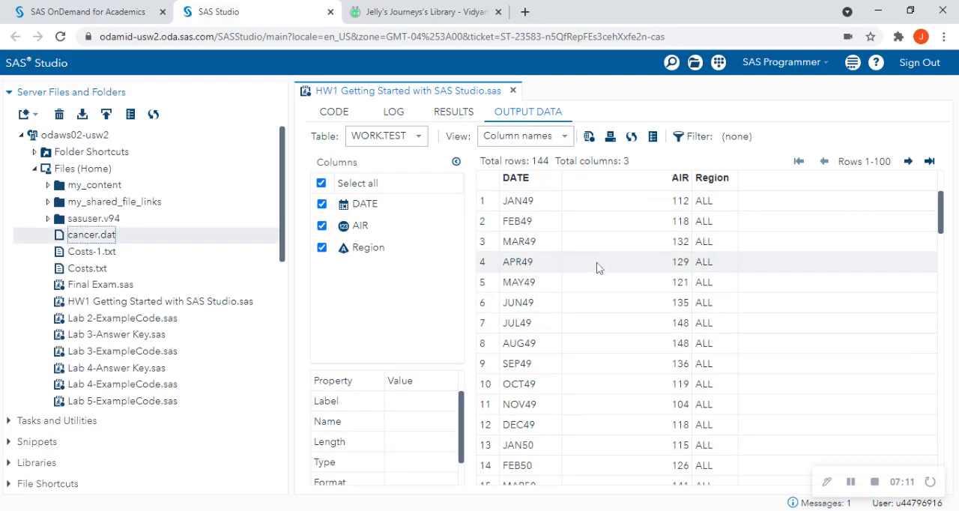
click(392, 111)
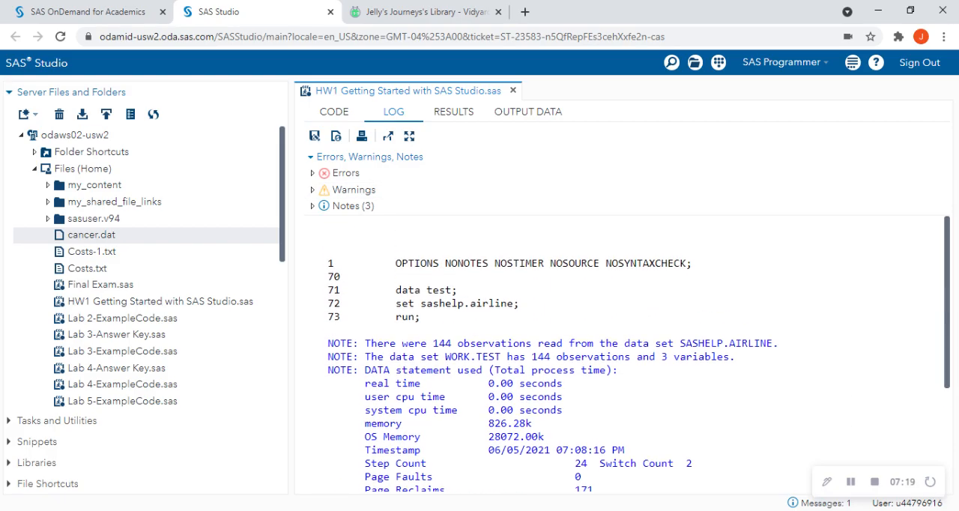
mouse_move(335, 119)
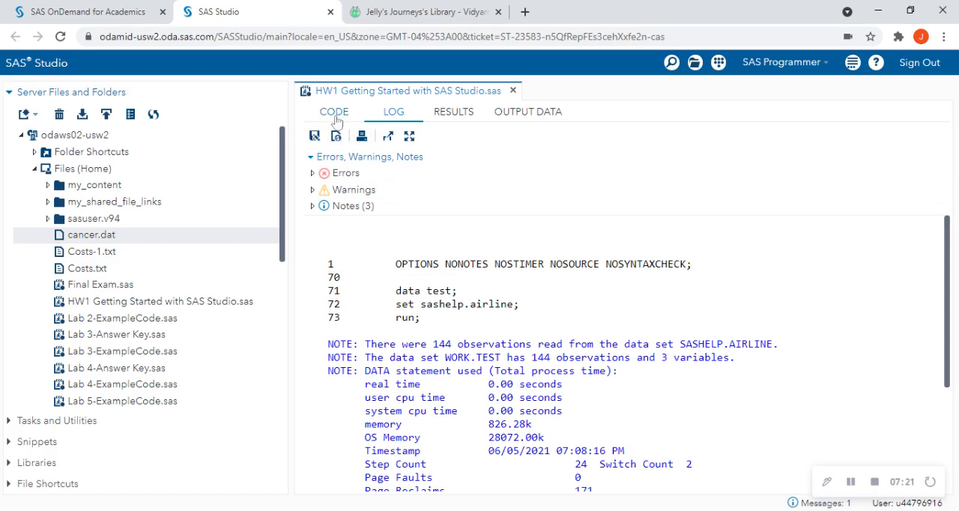
click(334, 111)
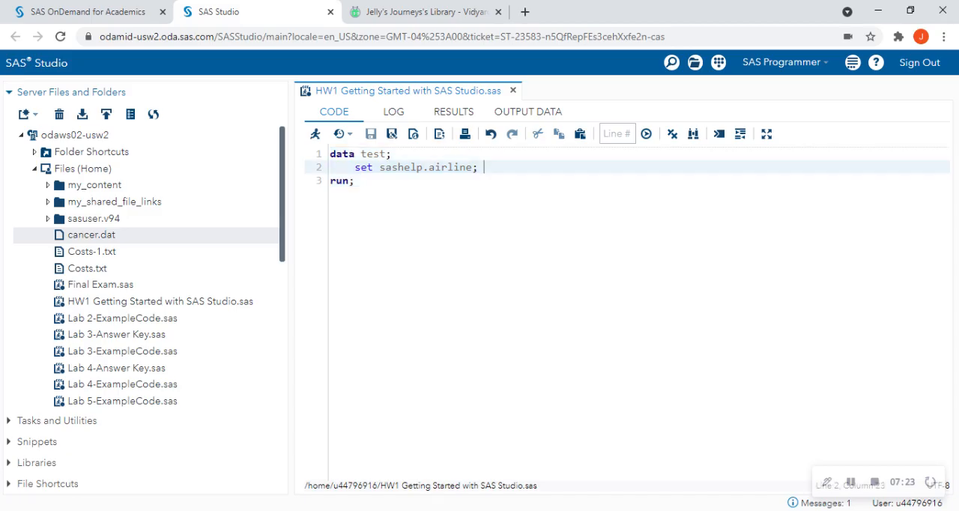
Delete the semicolon after sashelp.airline, run to see the error, then restore the semicolon.
key(BackSpace)
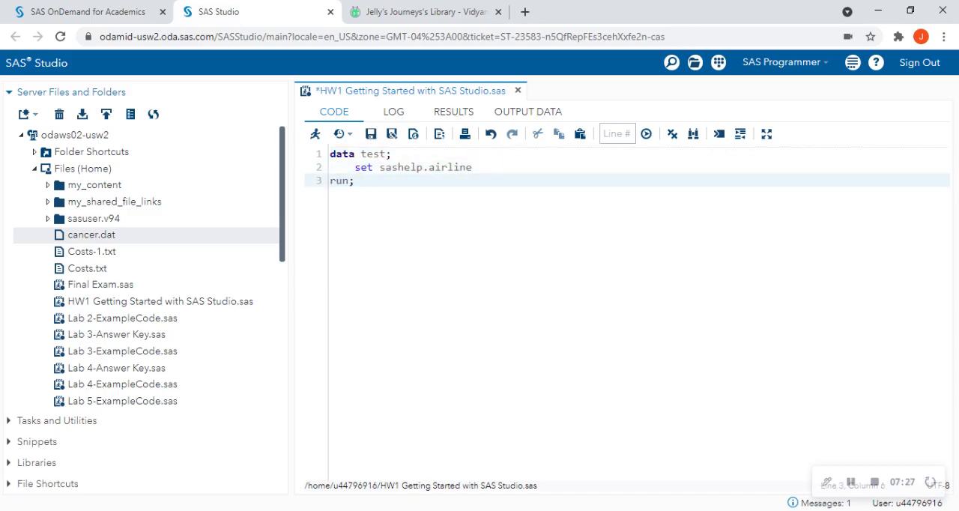
click(315, 133)
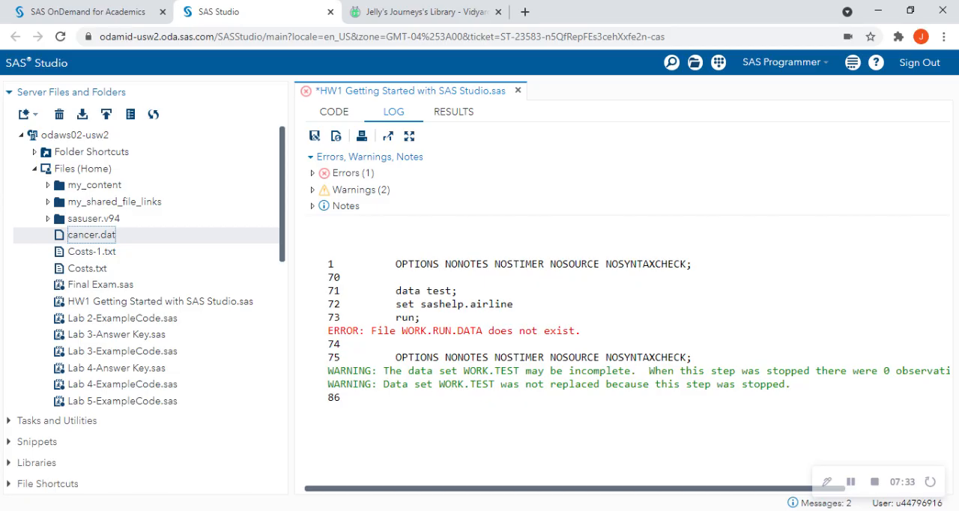
mouse_move(489, 345)
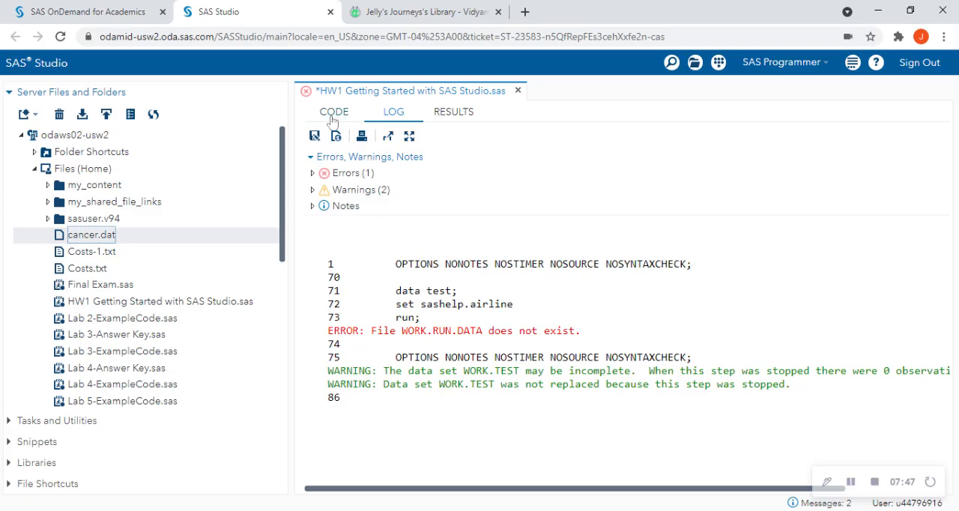
click(333, 111)
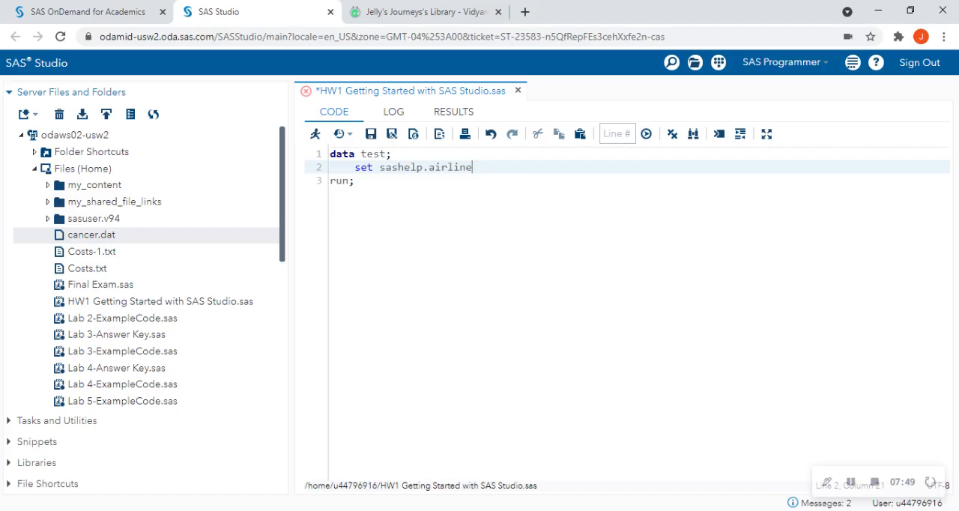
text(;)
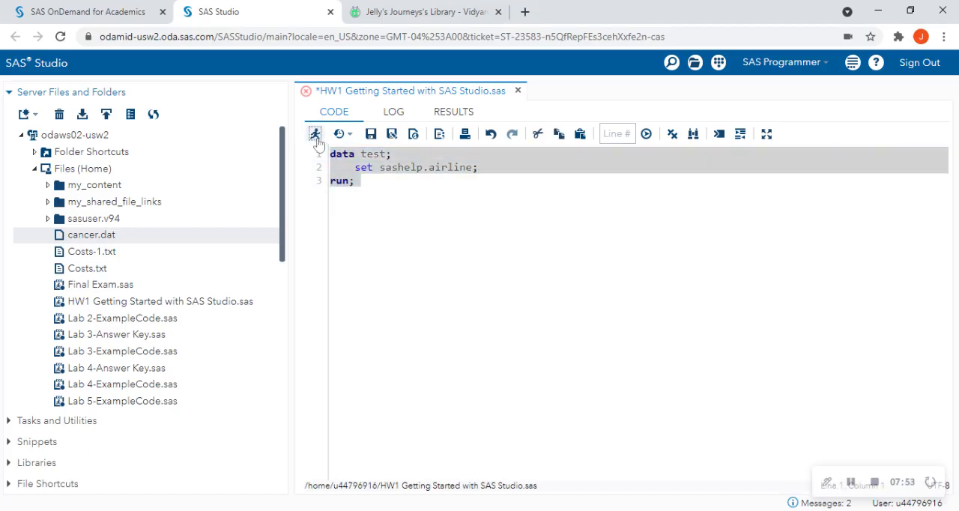
Rerun the corrected step to recreate 144-row WORK.TEST, then save HW1.
click(316, 134)
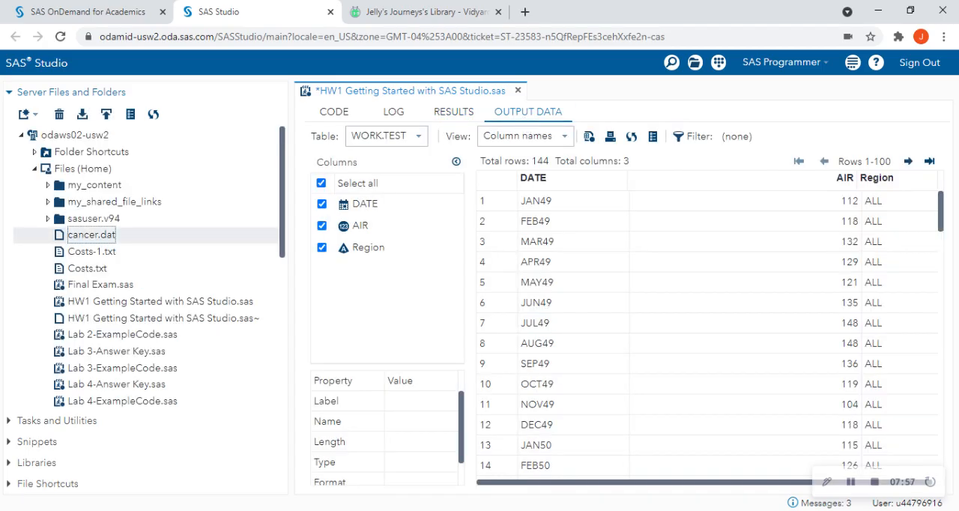
mouse_move(334, 112)
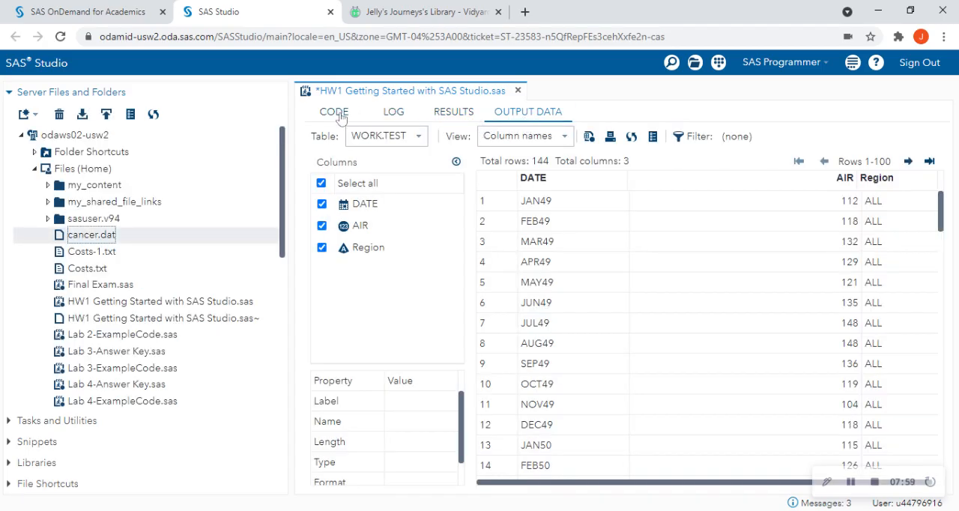
click(333, 111)
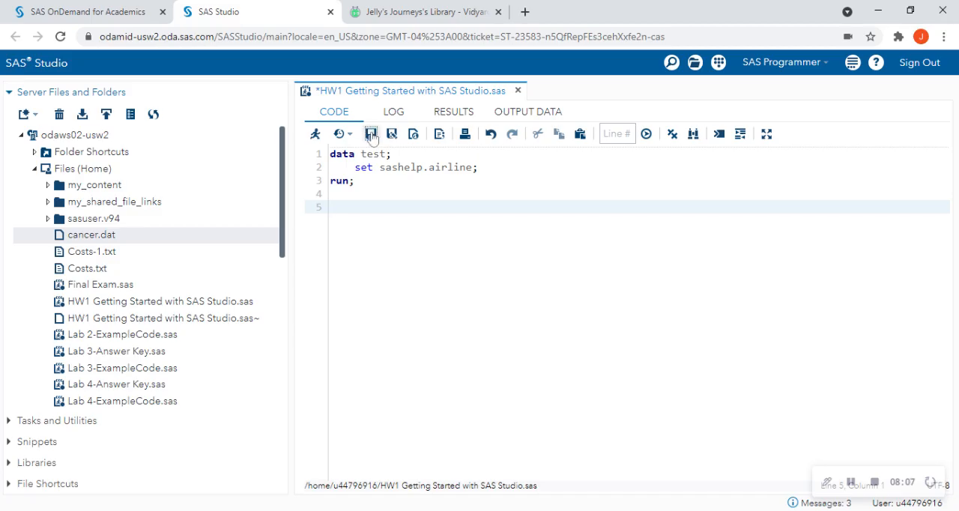
click(370, 133)
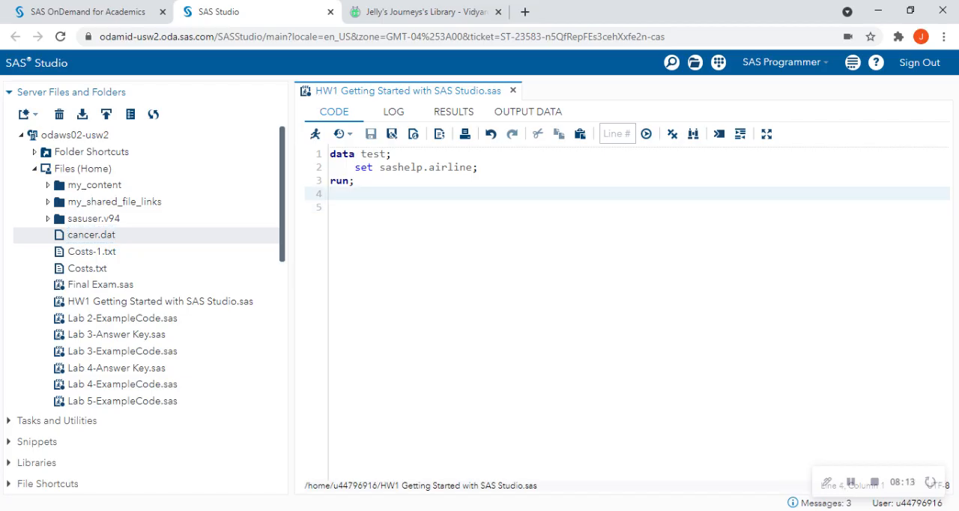
Type the comment /* HW 1*/ on a new line below run;.
key(Enter)
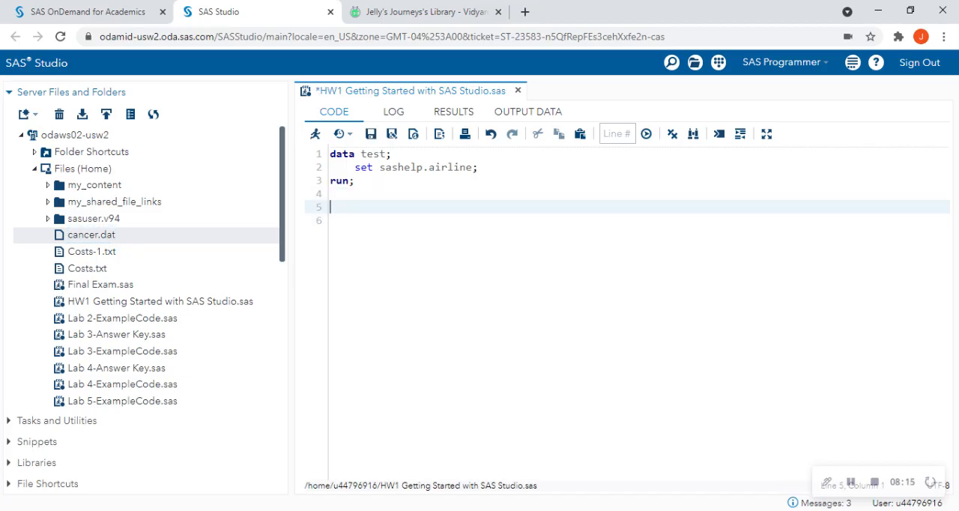
text(/)
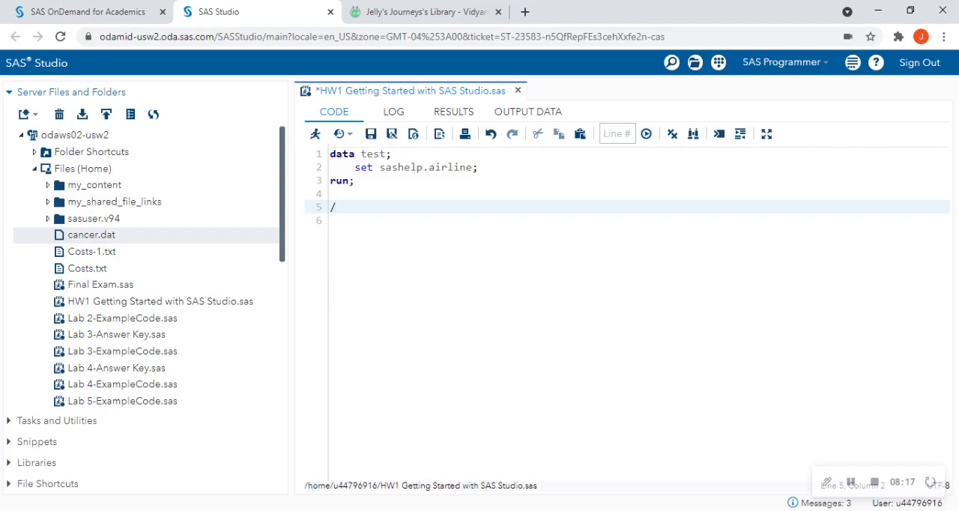
text(* HW)
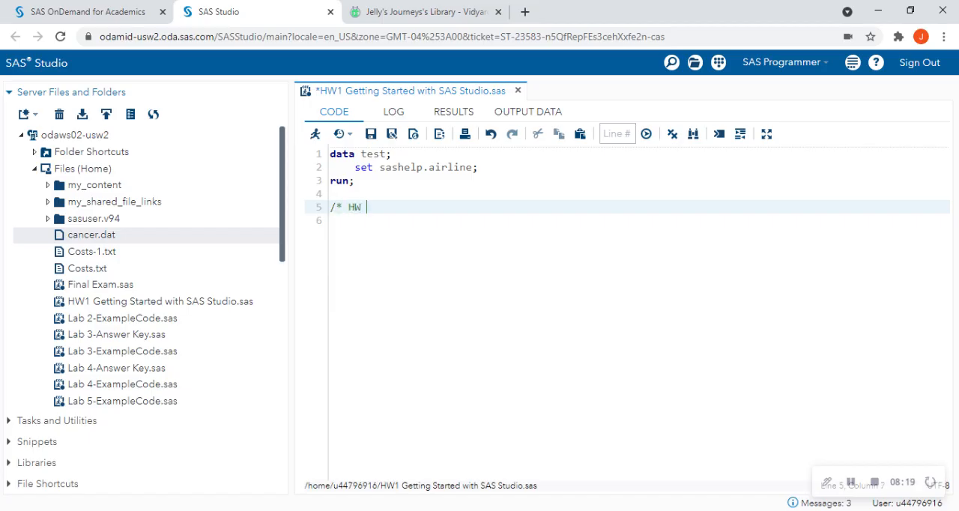
text(1*/)
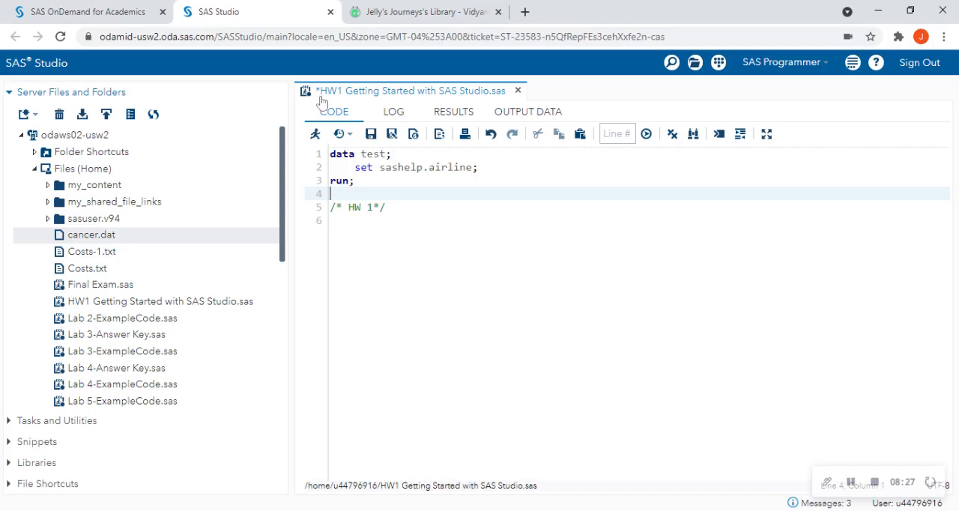
Save the program and select HW1 Getting Started with SAS Studio.sas under Files (Home) to download.
click(370, 133)
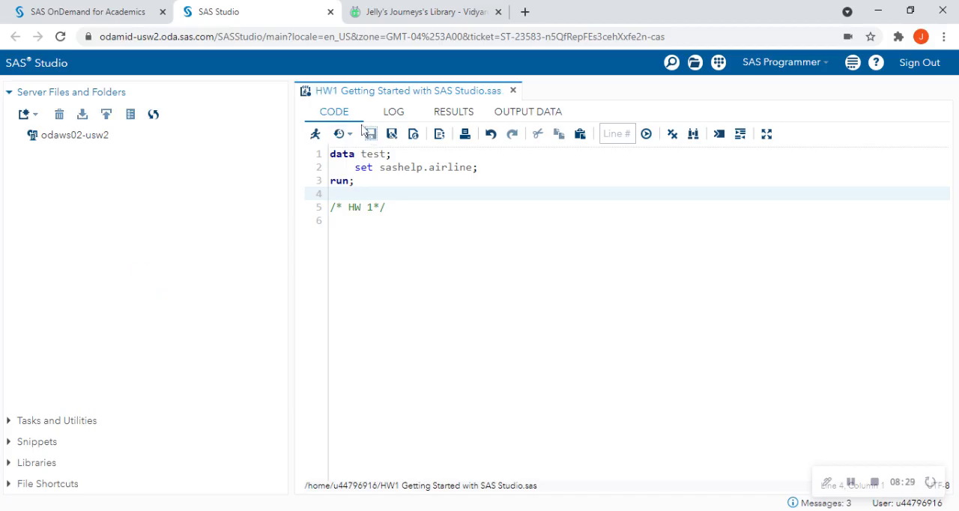
click(35, 136)
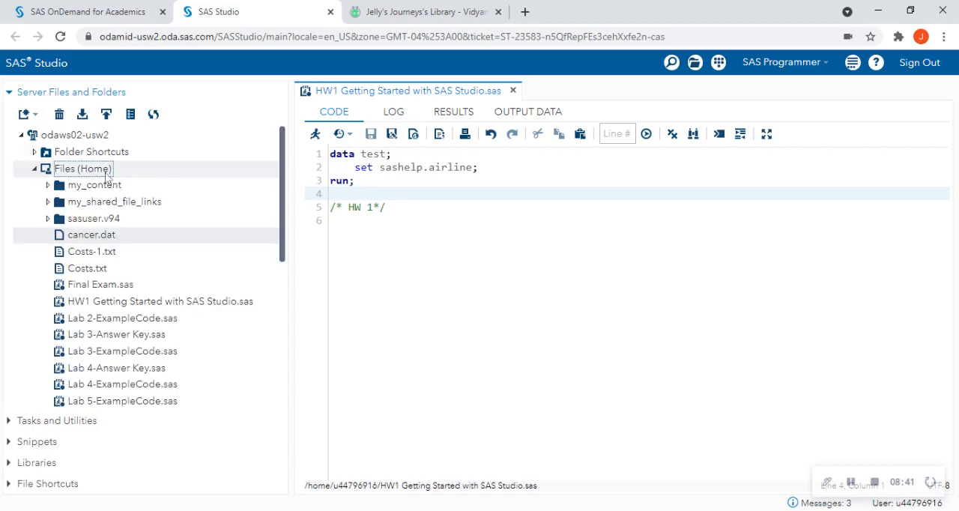
click(142, 301)
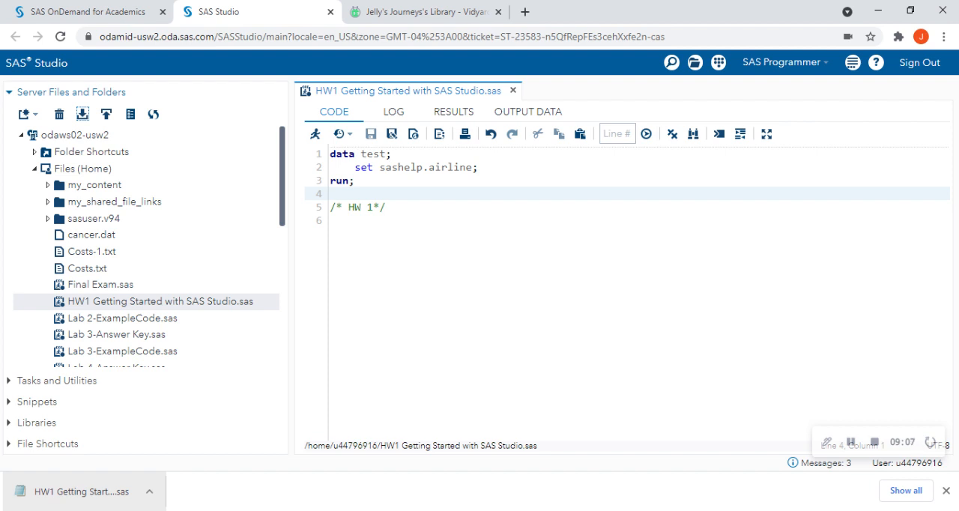
mouse_move(151, 383)
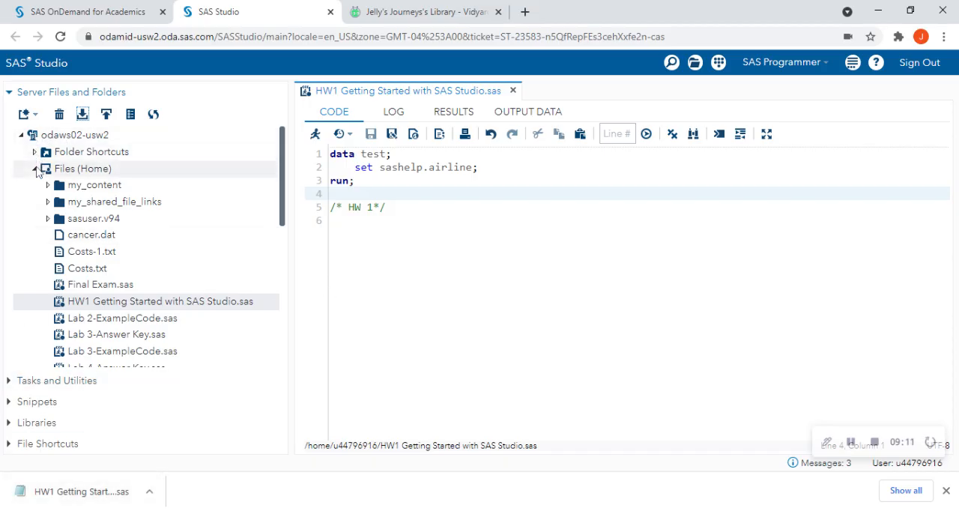
Add blank lines, then copy the data test step and paste it below the original.
click(34, 168)
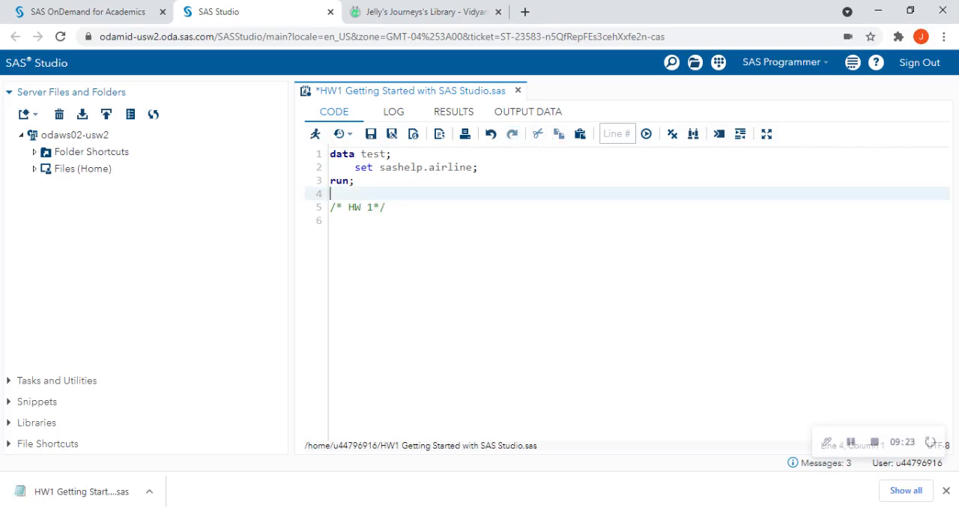
key(Enter)
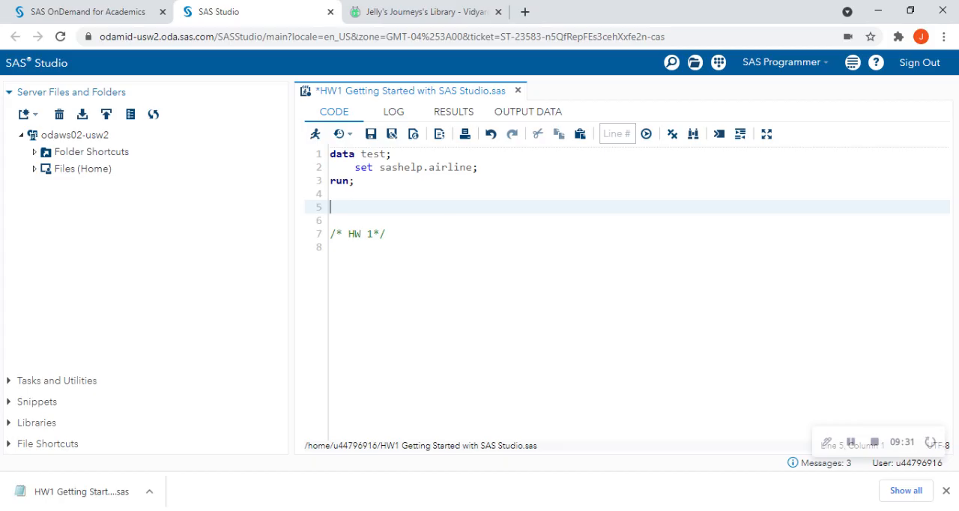
click(359, 181)
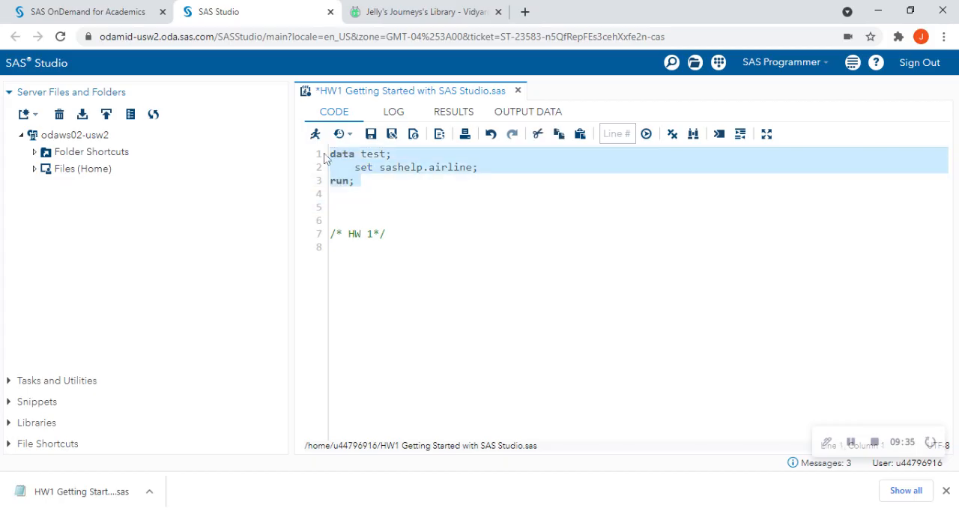
click(328, 207)
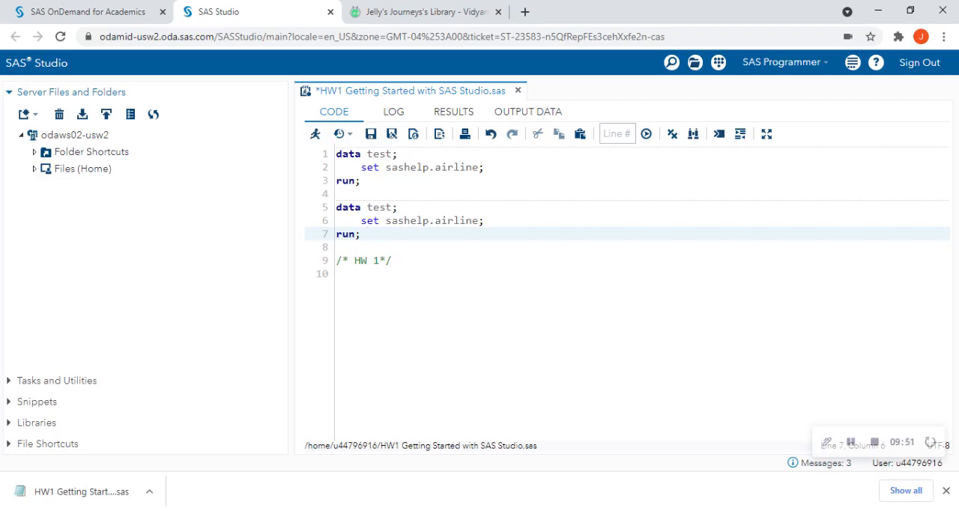
click(367, 234)
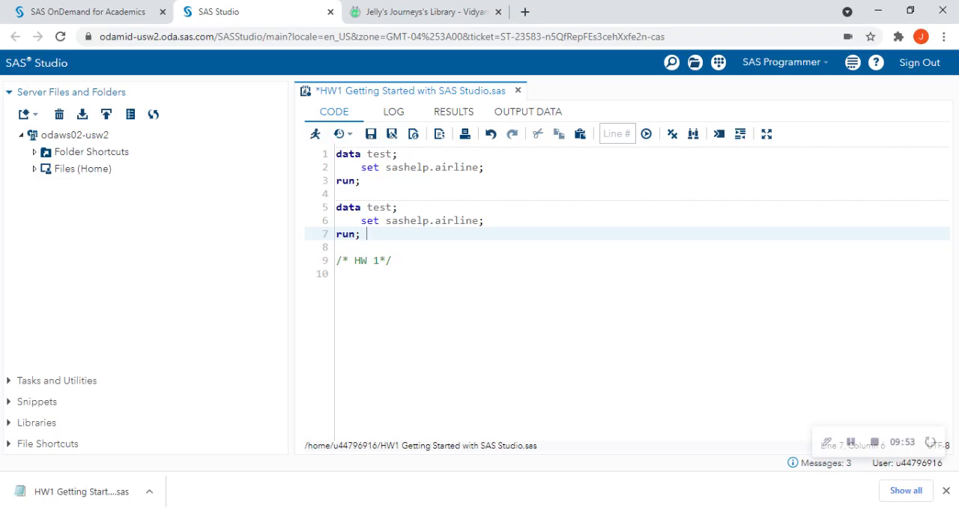
mouse_move(677, 116)
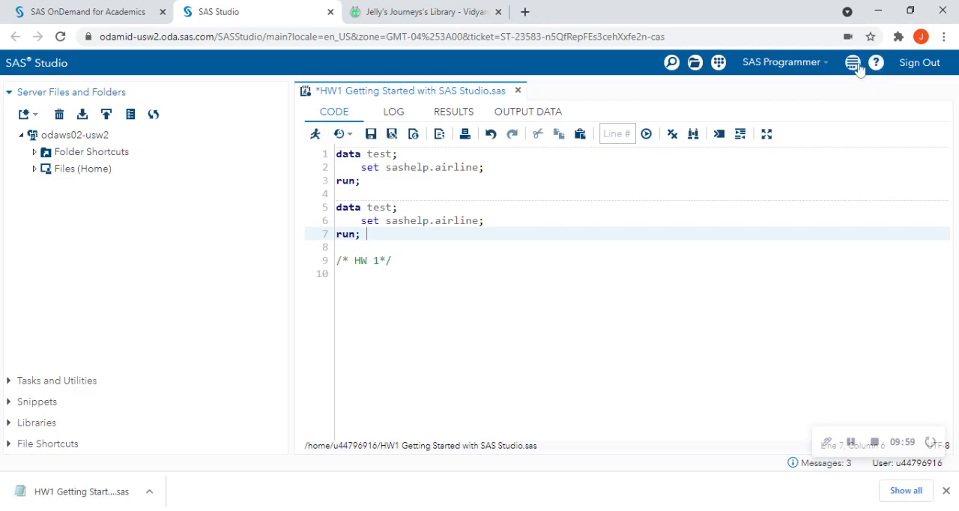
click(853, 63)
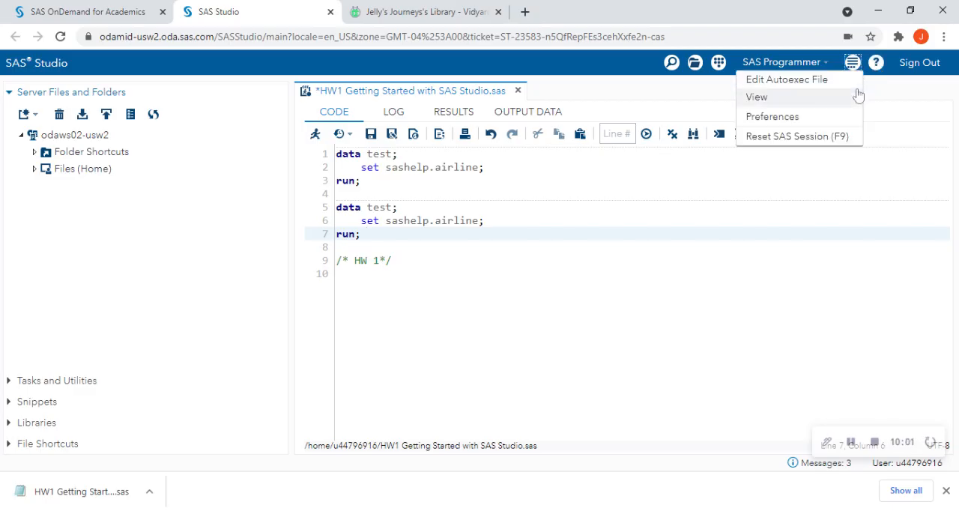
click(756, 96)
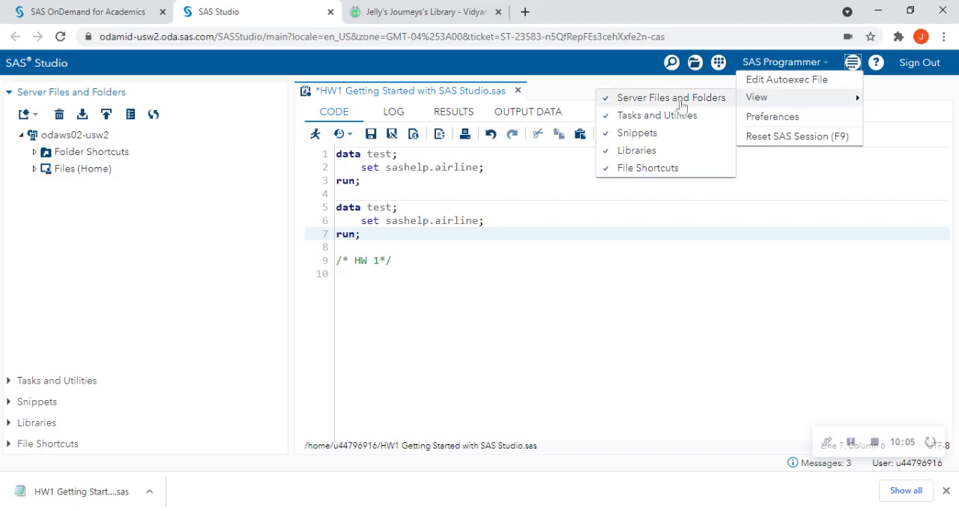
mouse_move(657, 182)
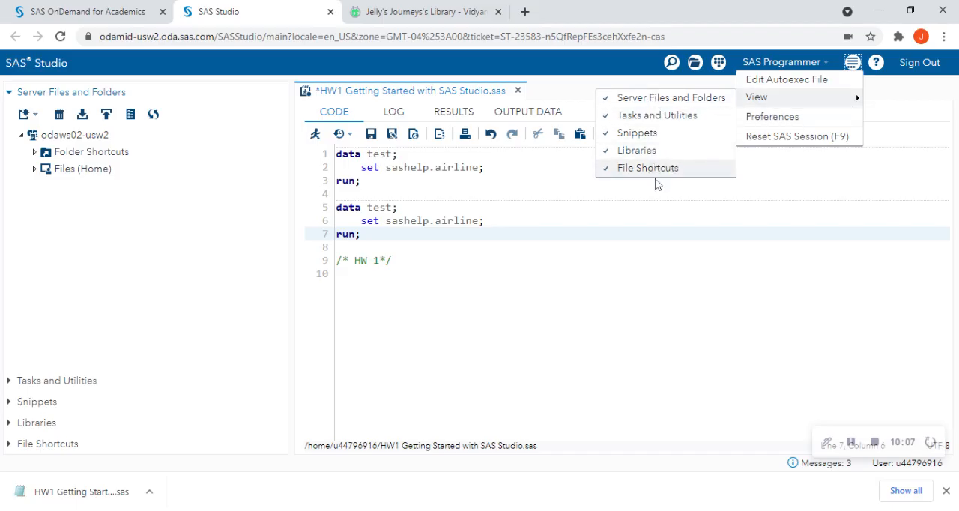
mouse_move(652, 167)
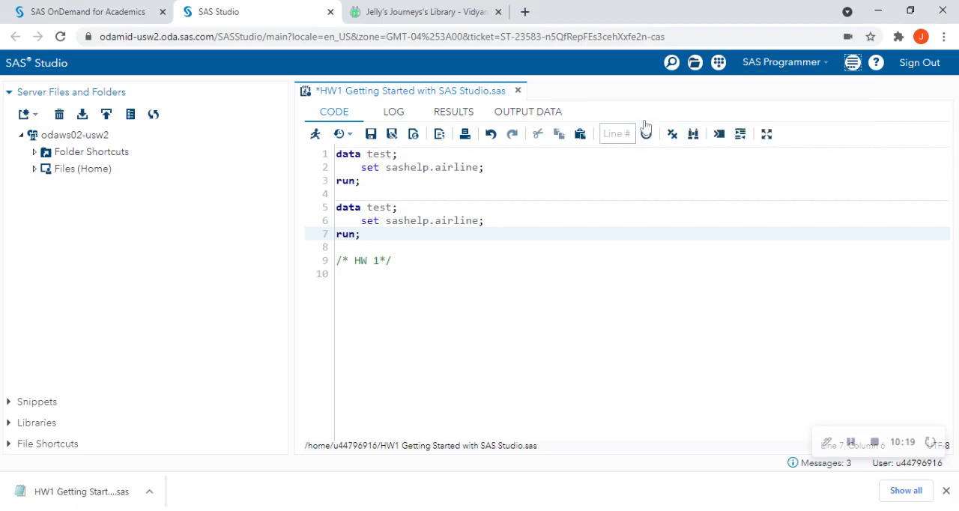
mouse_move(40, 389)
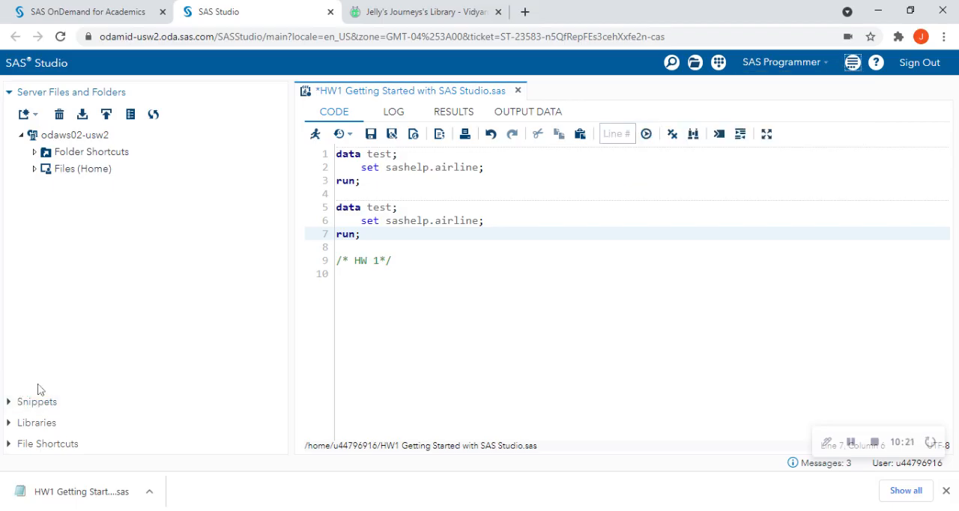
mouse_move(45, 378)
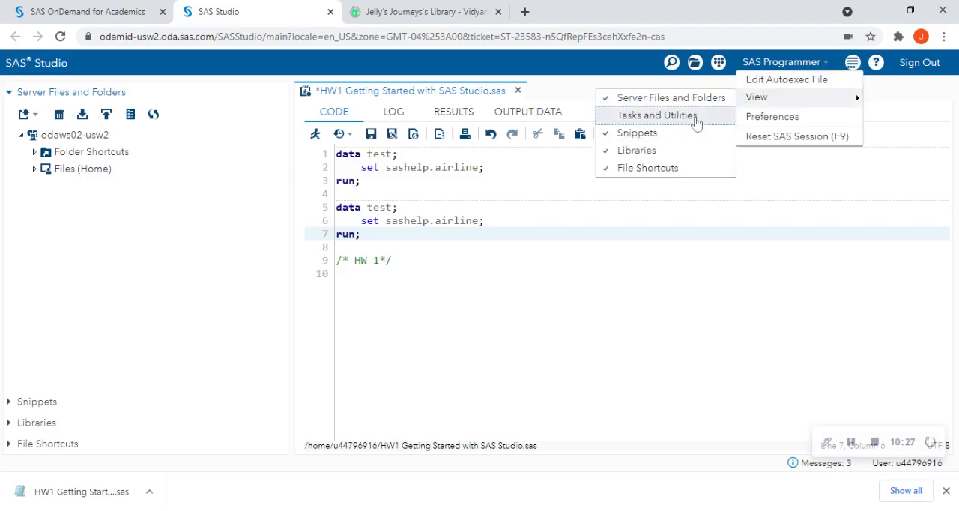
click(655, 115)
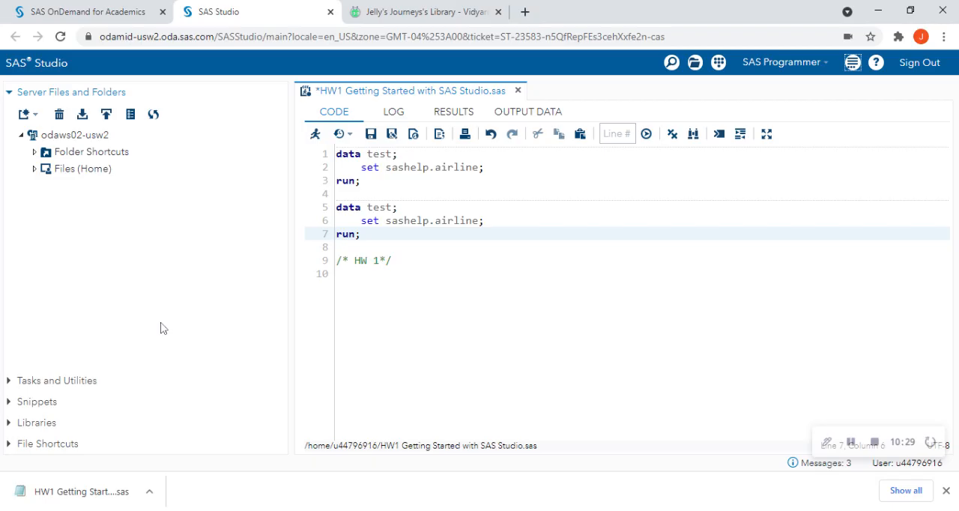
mouse_move(43, 424)
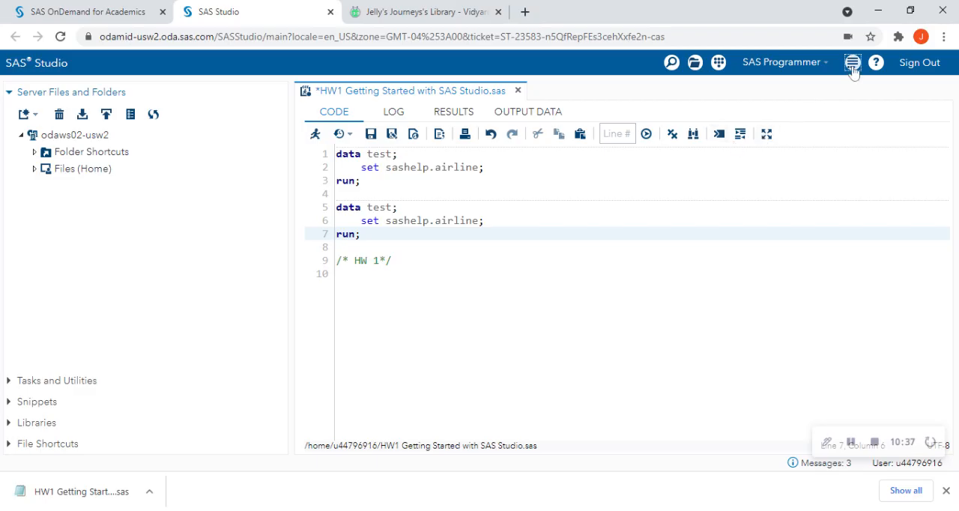
click(852, 62)
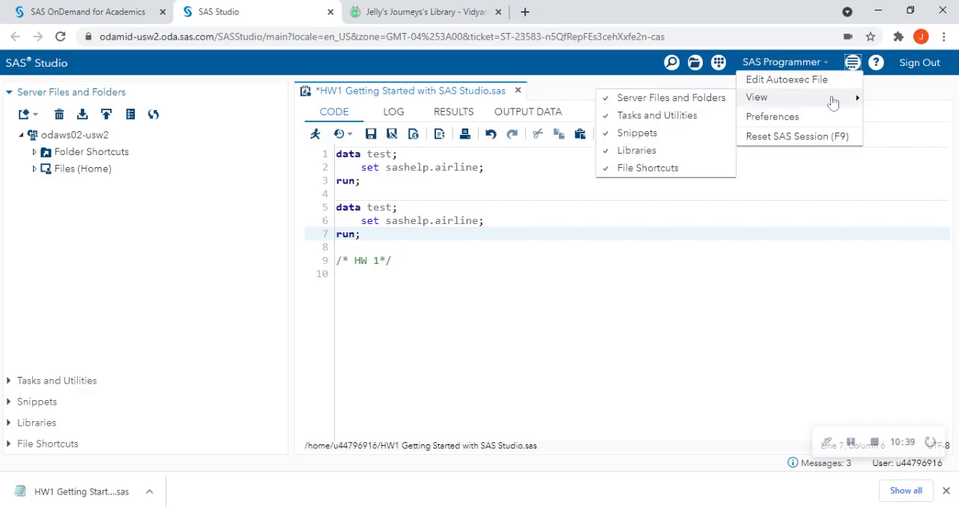
mouse_move(669, 115)
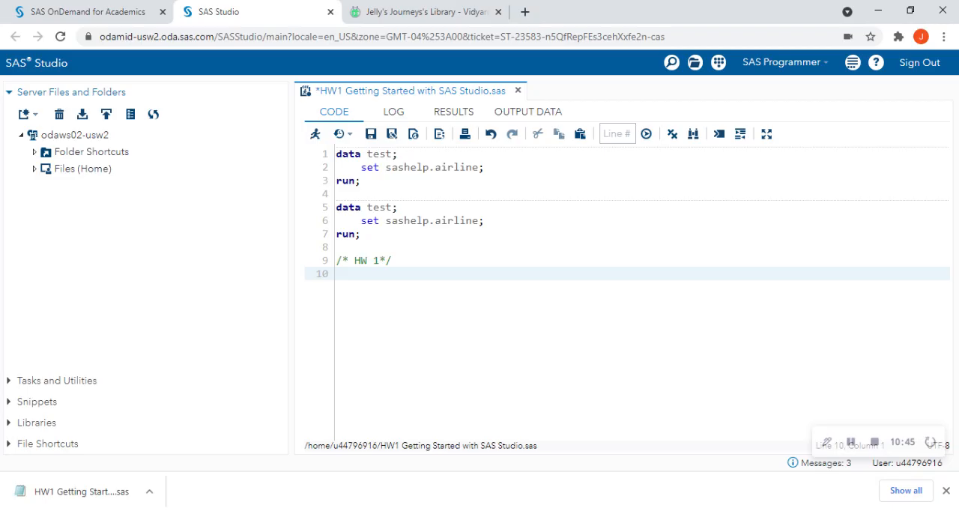
mouse_move(275, 226)
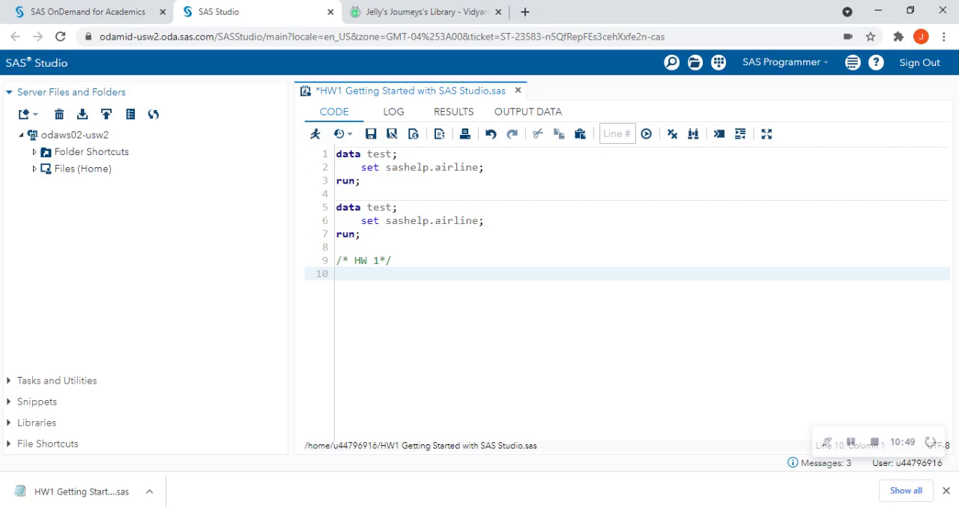
drag(335, 154, 359, 233)
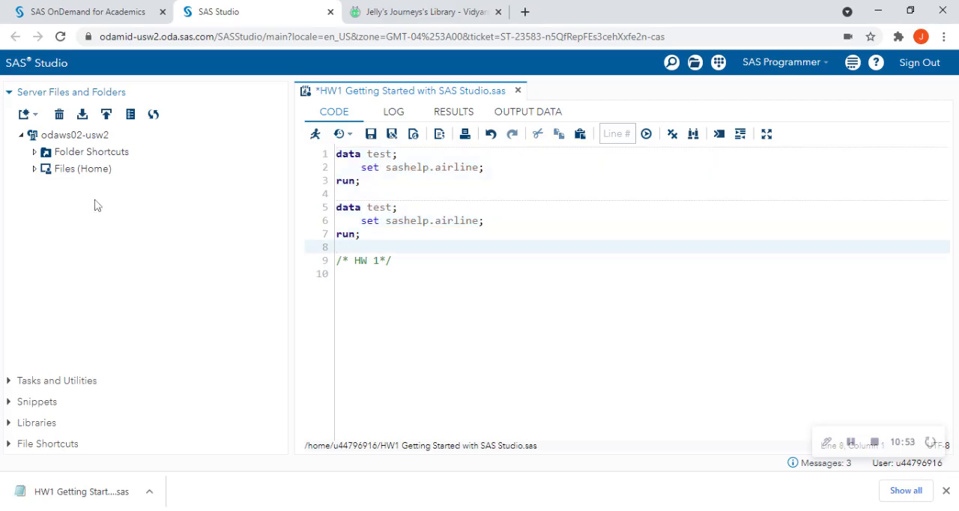
mouse_move(106, 114)
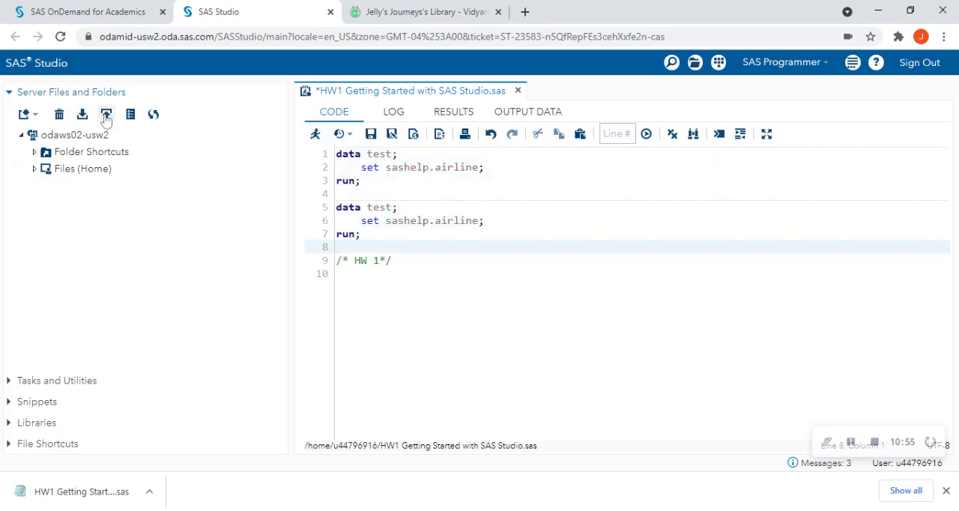
click(32, 114)
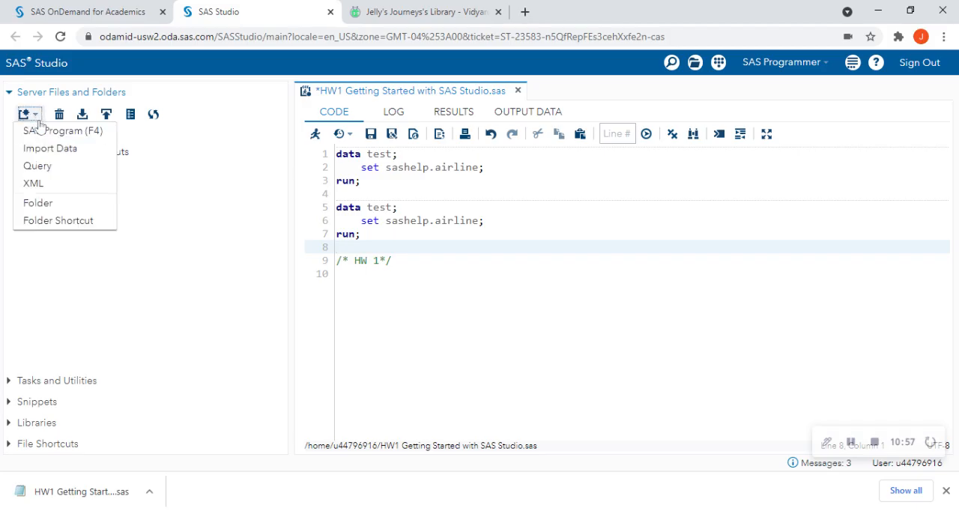
mouse_move(48, 132)
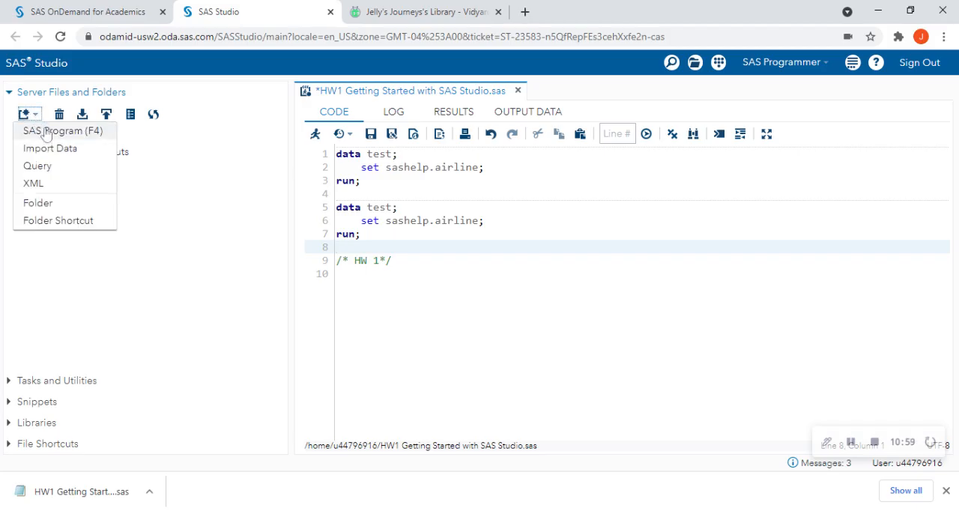
click(49, 148)
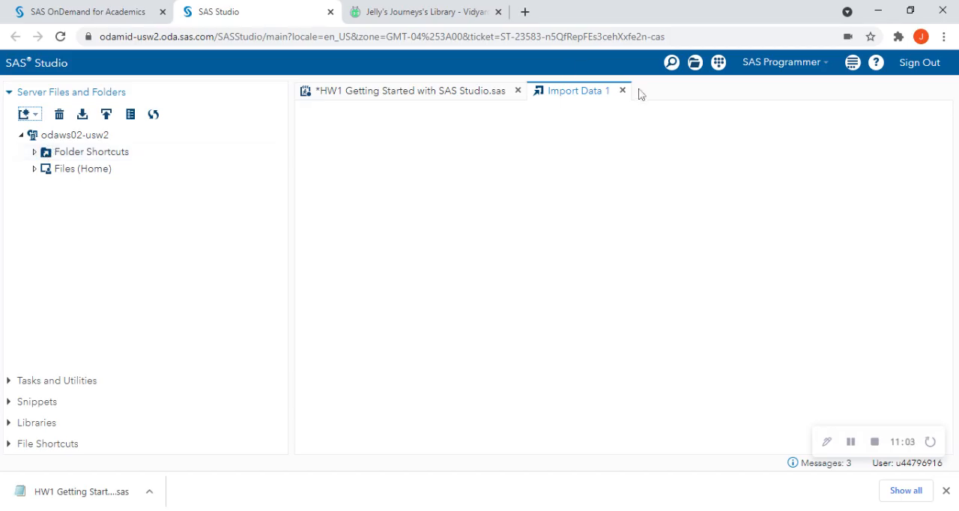
click(405, 90)
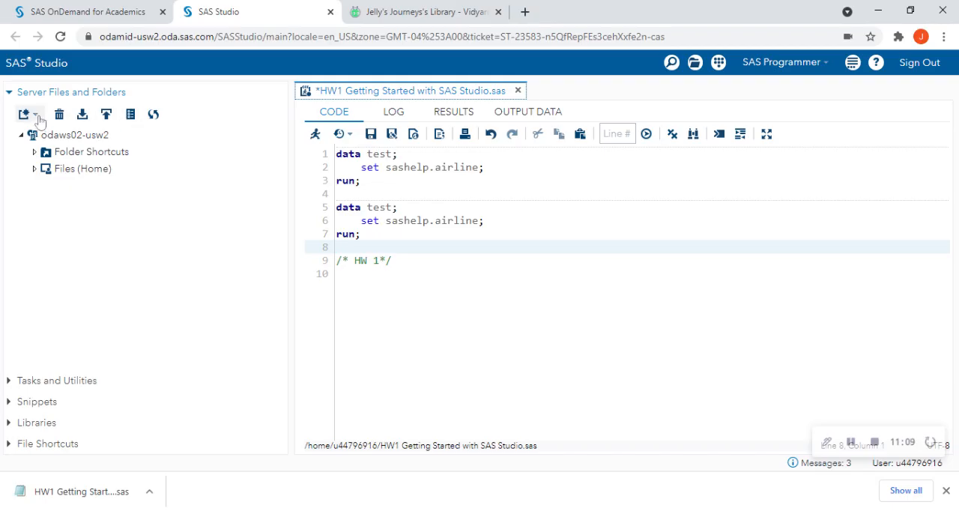
click(35, 114)
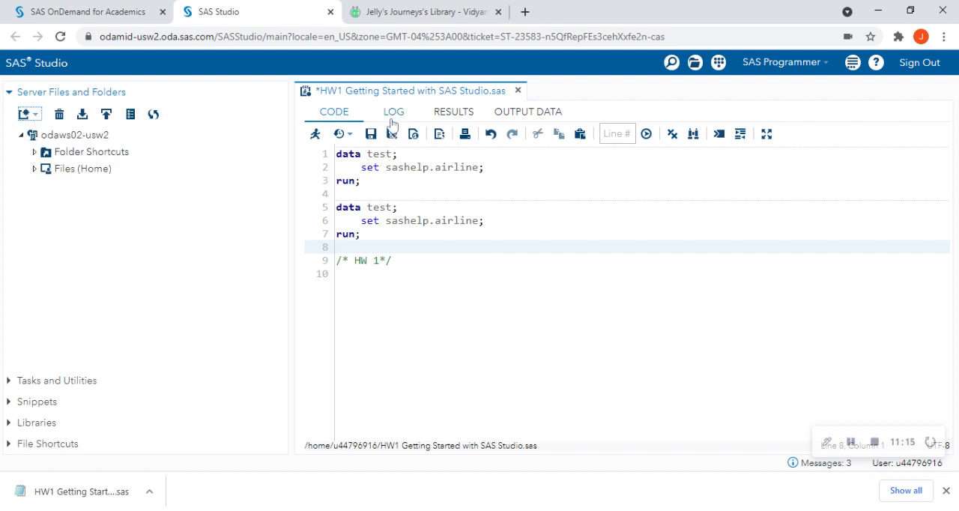
Read the log notes, then view the WORK.TEST output data (144 rows, 3 columns).
click(393, 110)
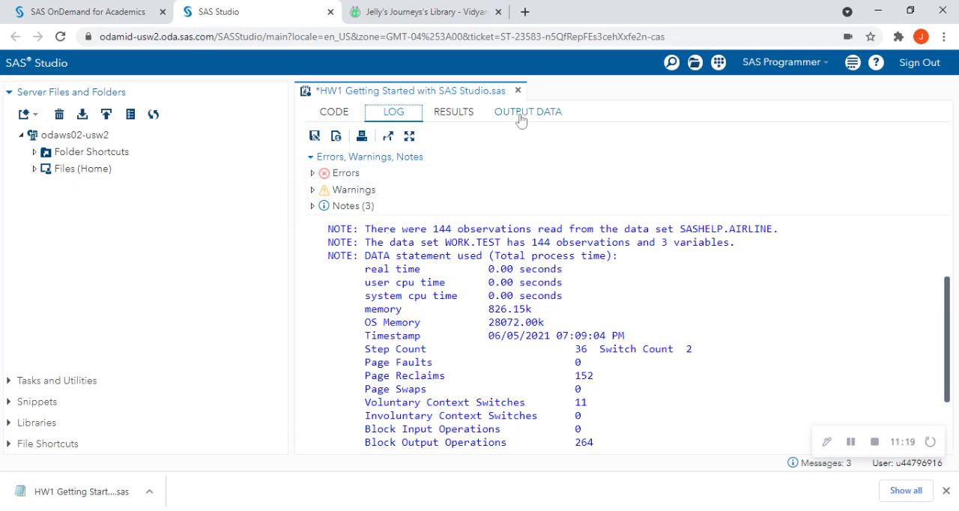
click(527, 111)
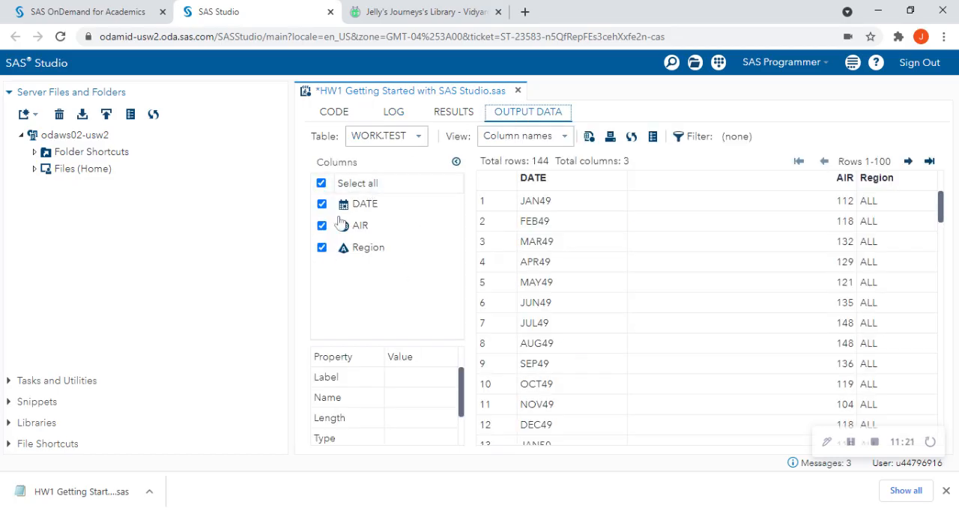
click(333, 111)
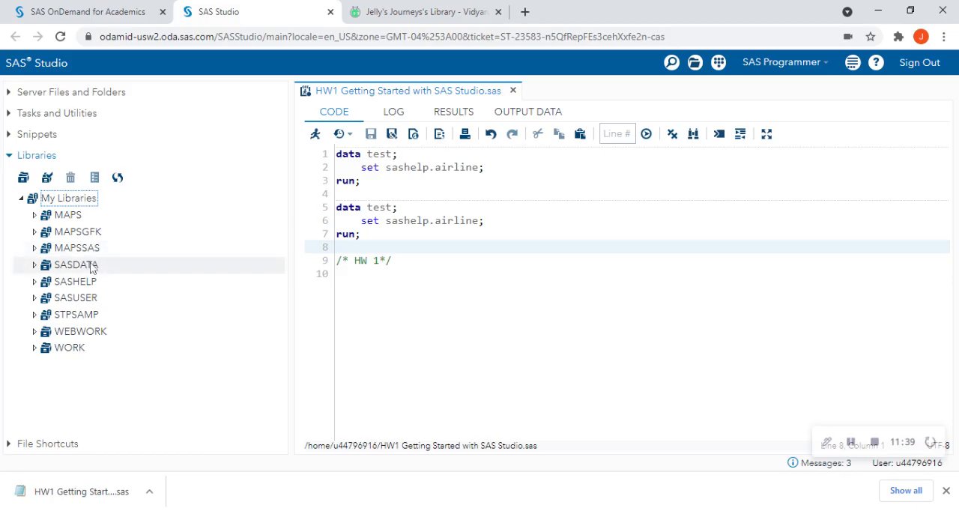
mouse_move(93, 281)
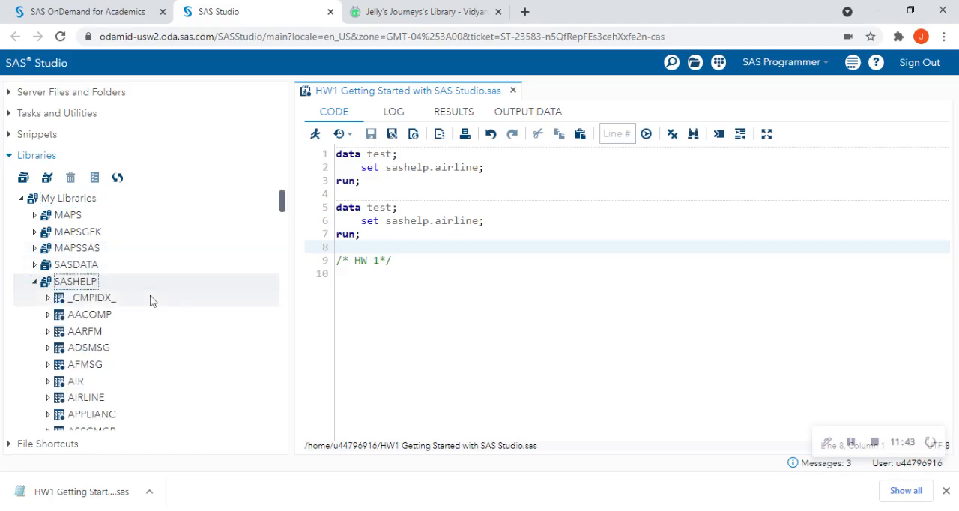
Expand the WORK library and open its TEST table.
scroll(down, 3)
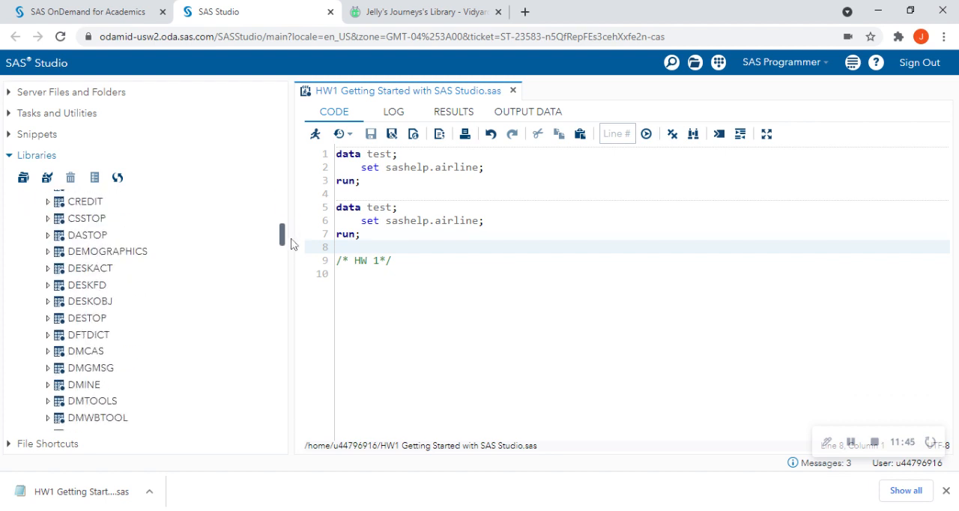
scroll(down, 3)
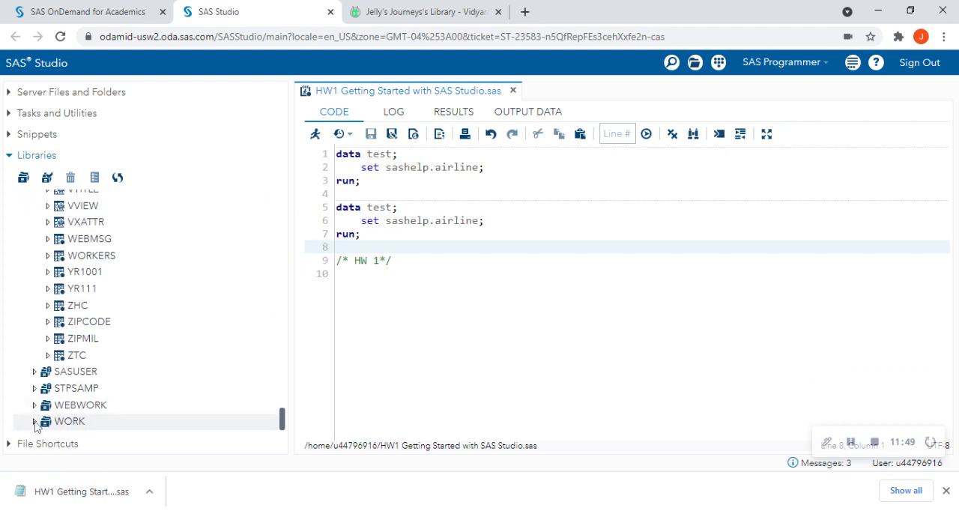
click(34, 422)
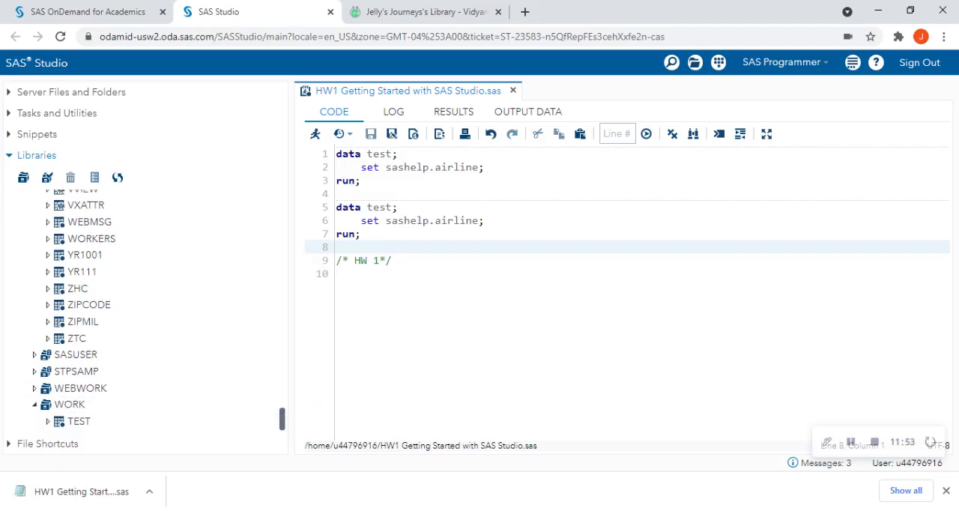
mouse_move(135, 287)
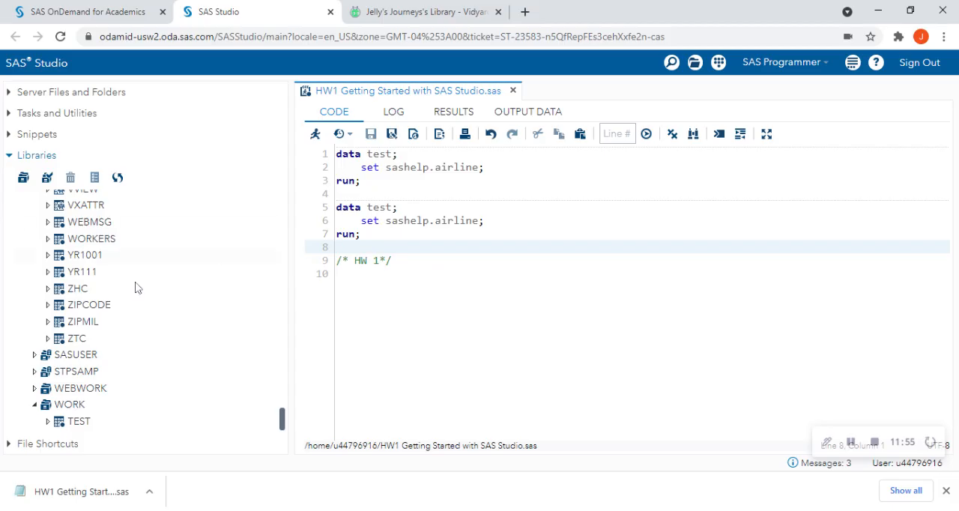
click(80, 421)
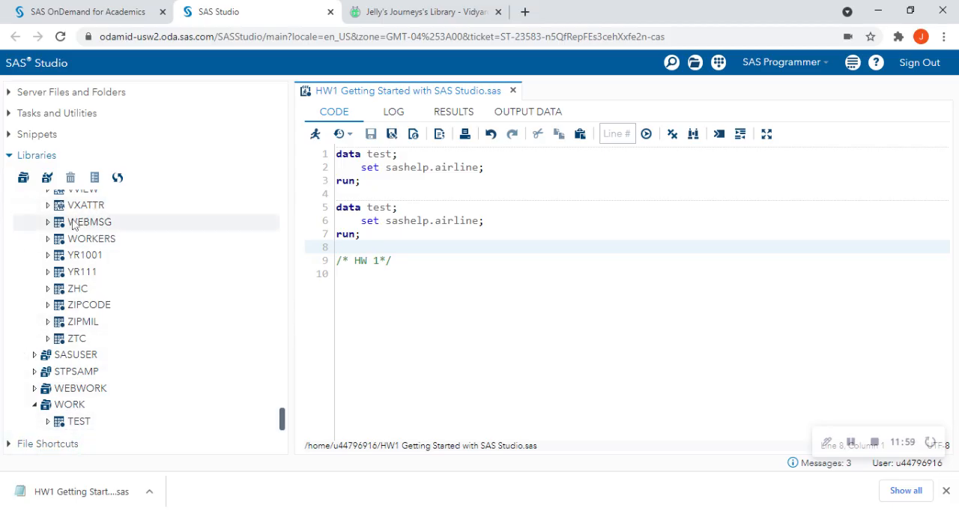
click(74, 421)
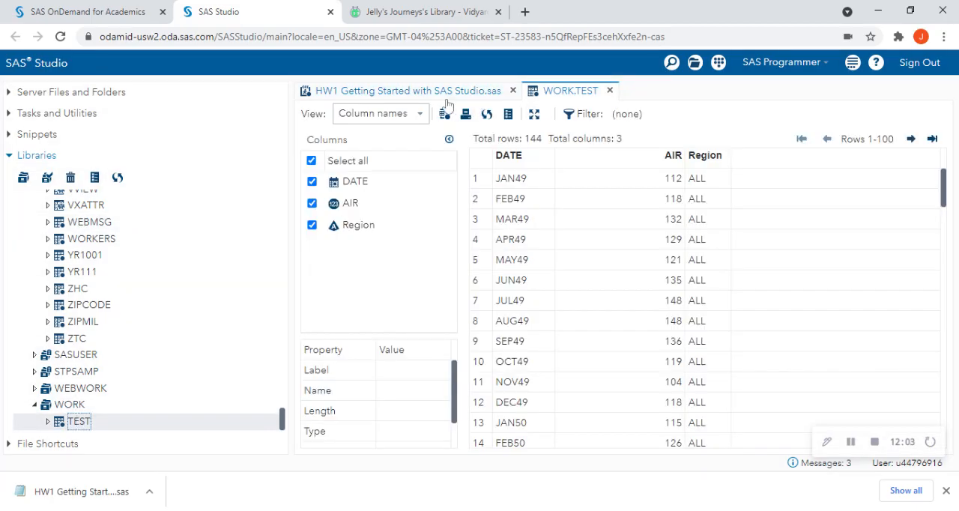
mouse_move(610, 95)
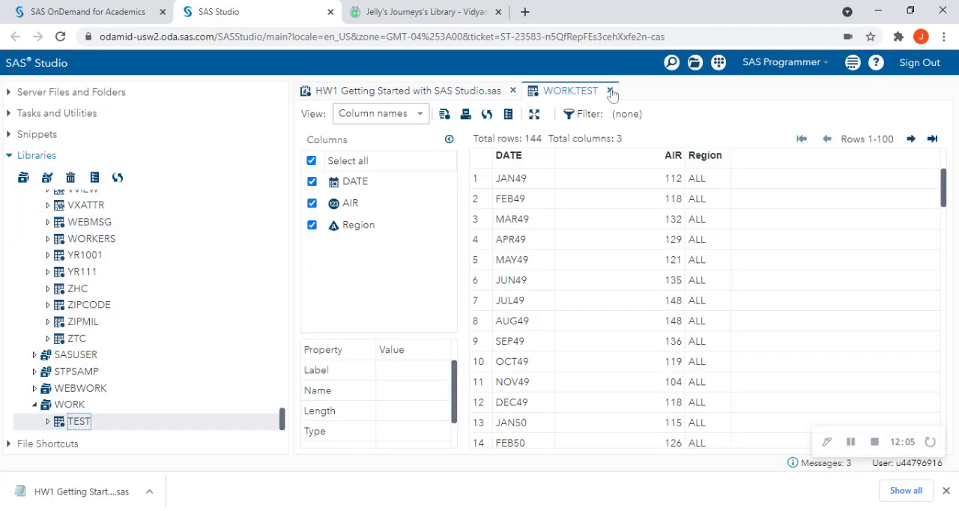
Close the WORK.TEST tab and show Server Files and Folders again.
click(611, 91)
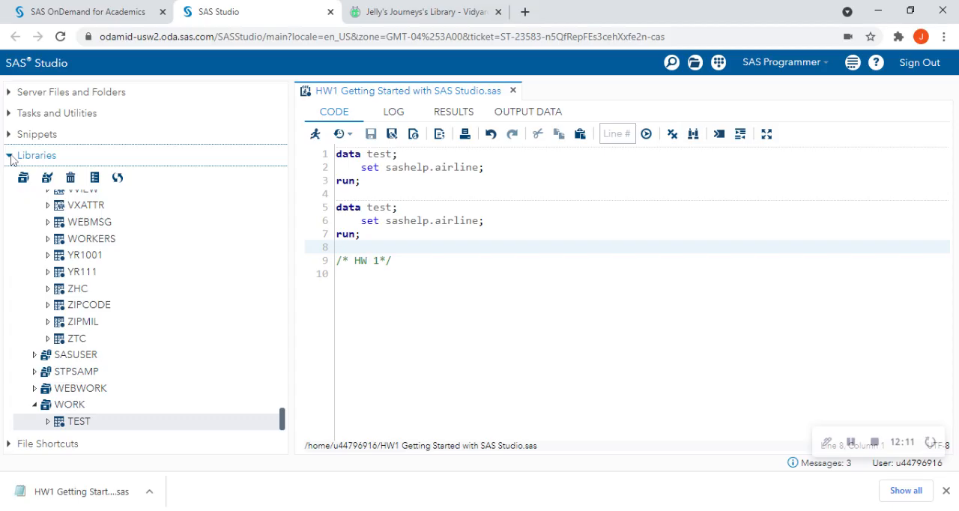
click(71, 91)
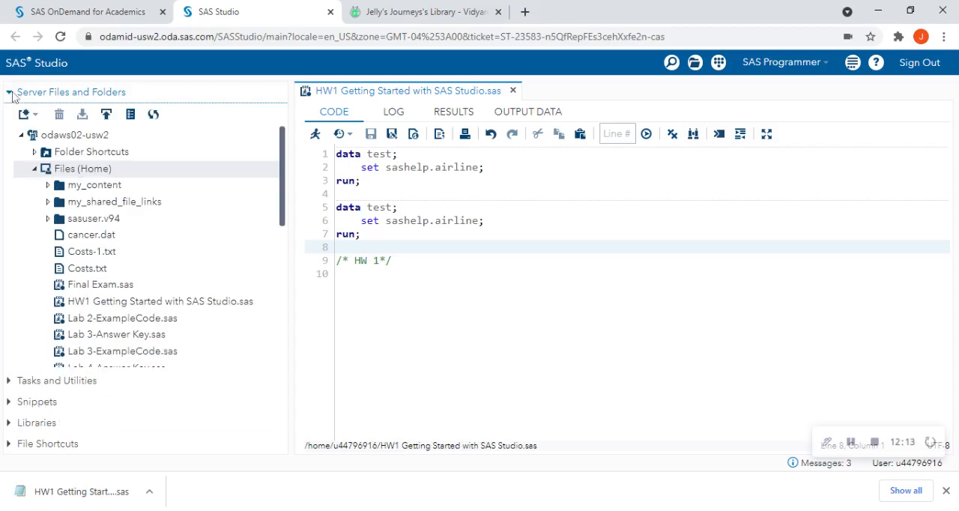
click(345, 273)
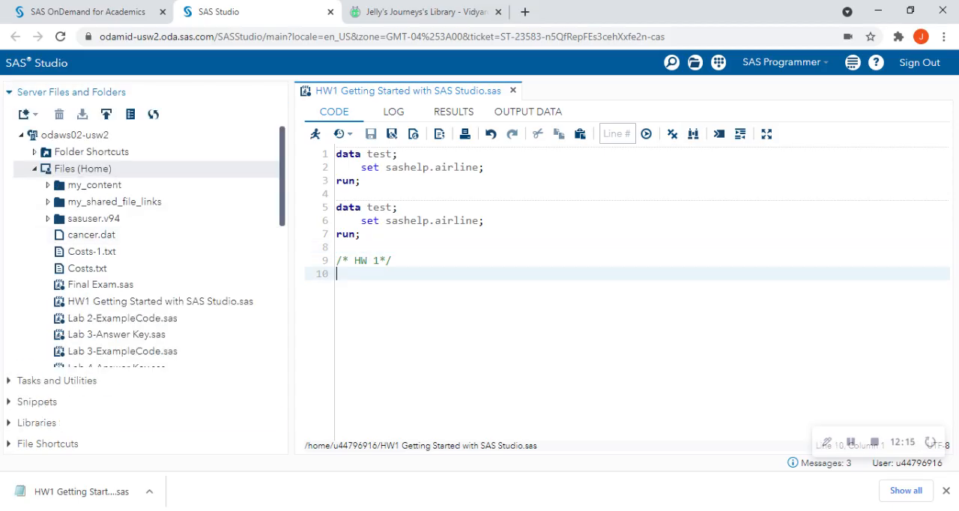